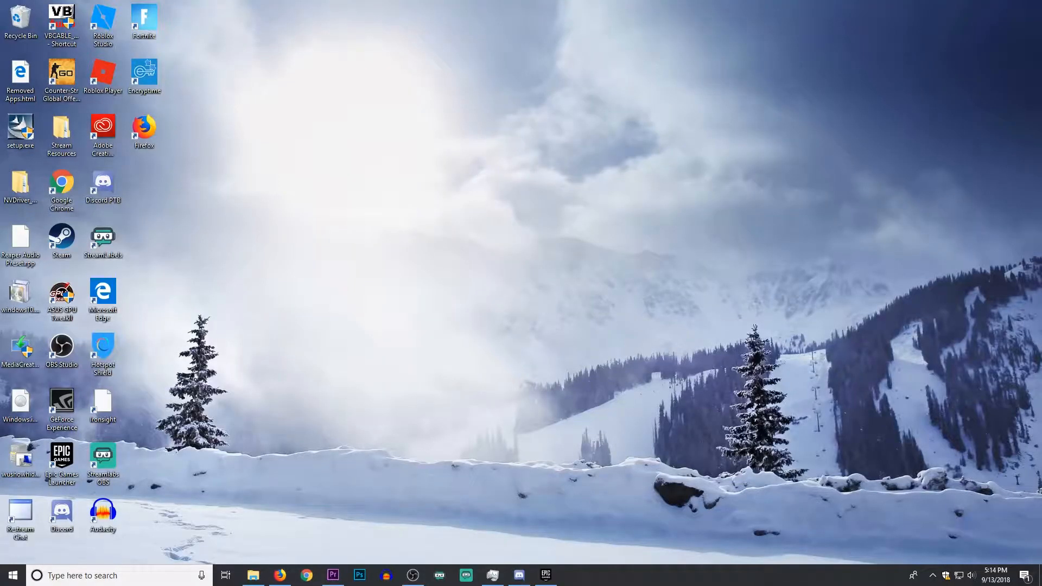
Step: Start verifying Fortnite's game files from the launcher's Fortnite options and return to the desktop
{"action": "left_click", "coordinate": [544, 575]}
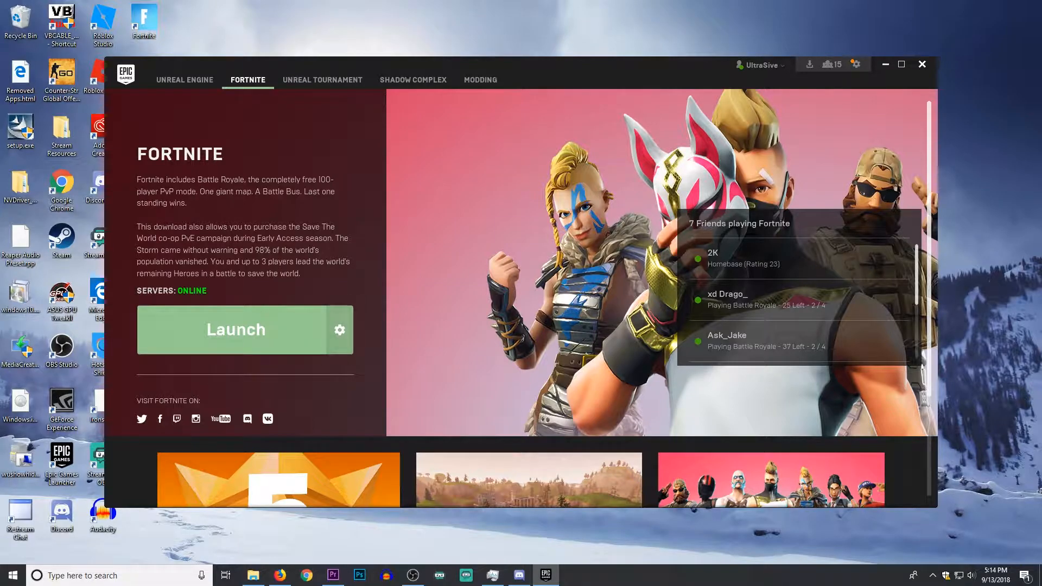
{"action": "left_click", "coordinate": [338, 330]}
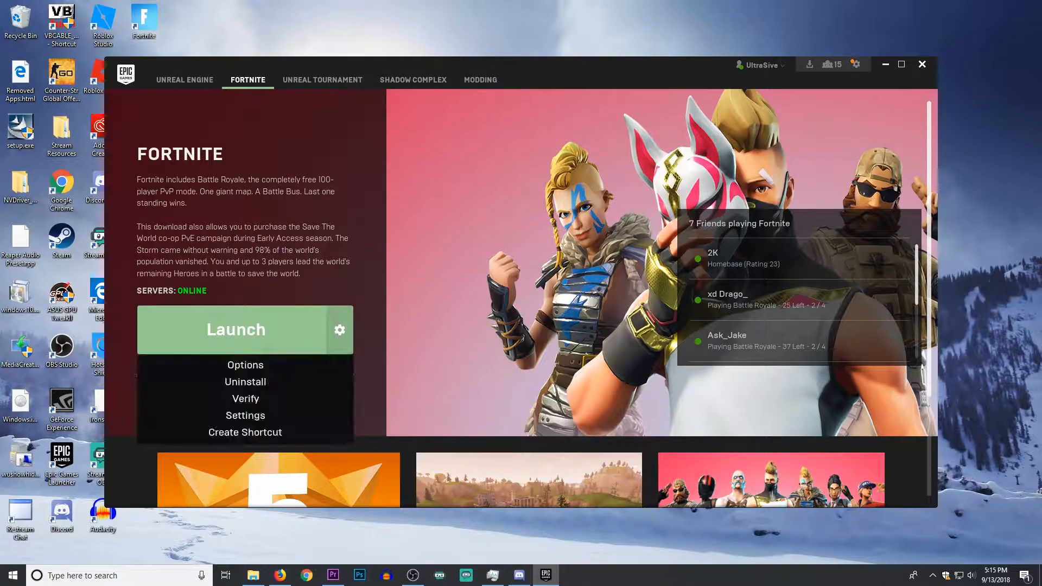
{"action": "mouse_move", "coordinate": [244, 398]}
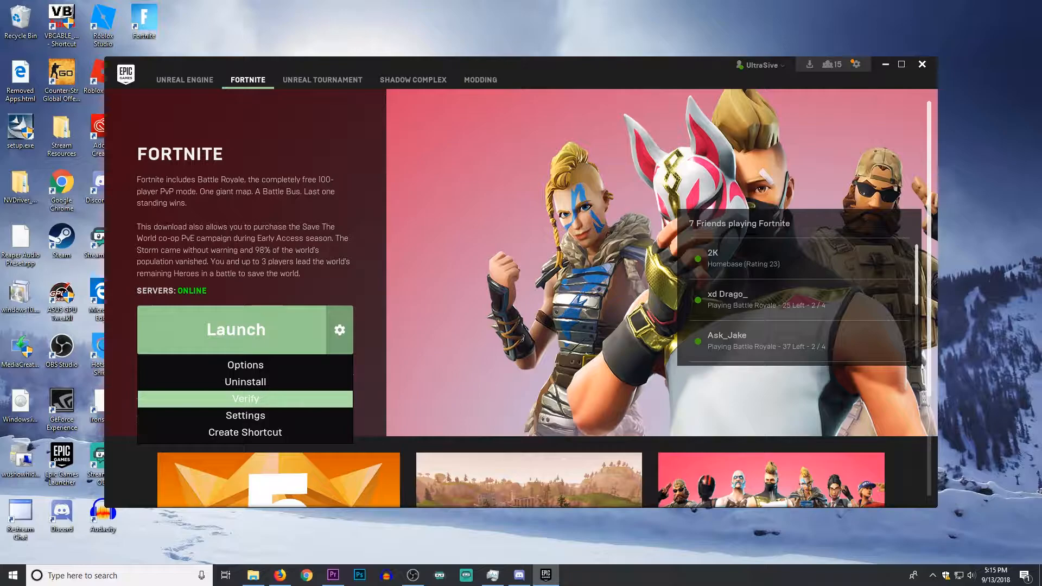
{"action": "mouse_move", "coordinate": [244, 382]}
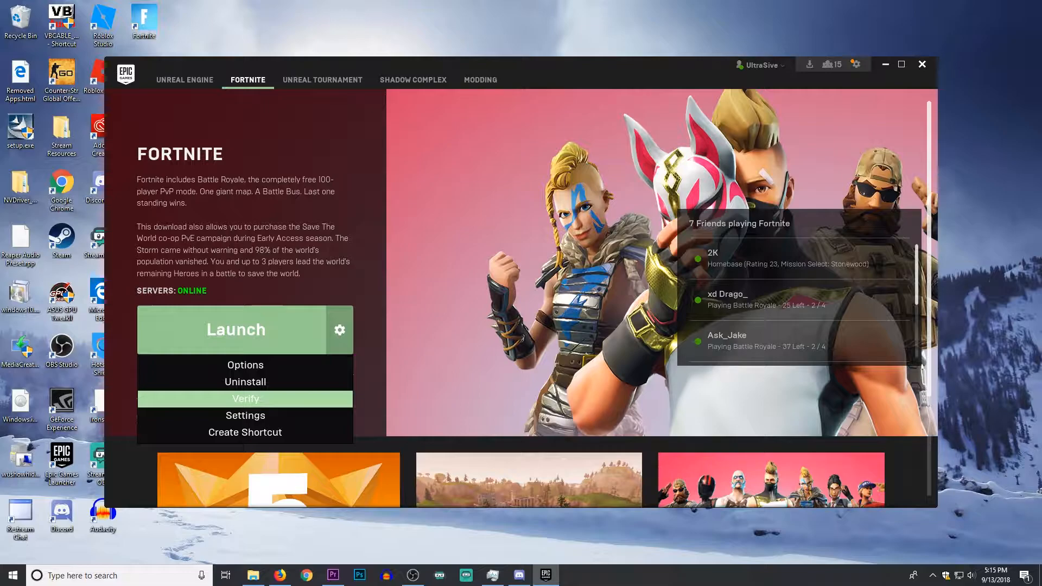
{"action": "left_click", "coordinate": [922, 64]}
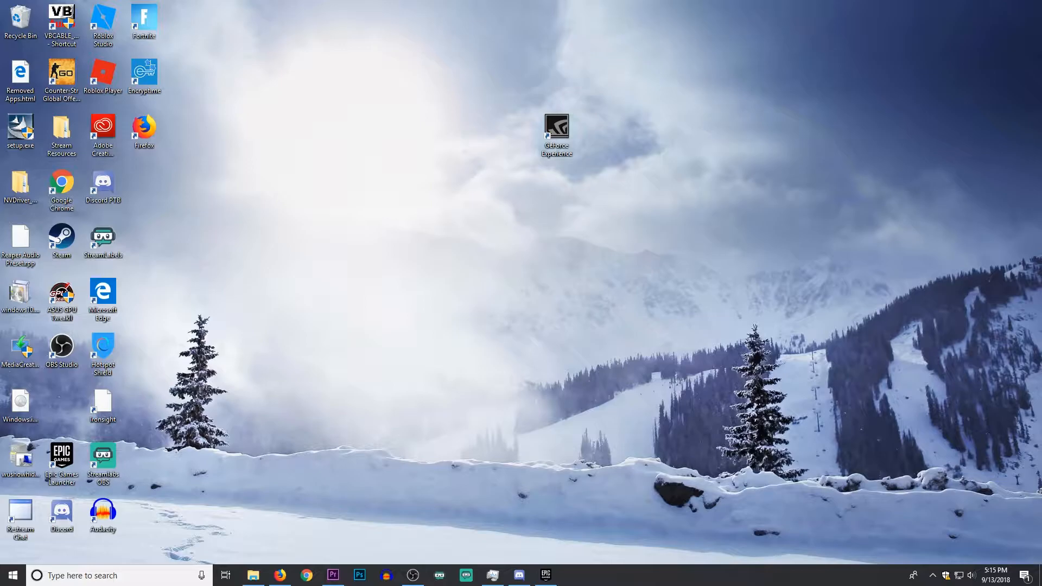
{"action": "double_click", "coordinate": [557, 132]}
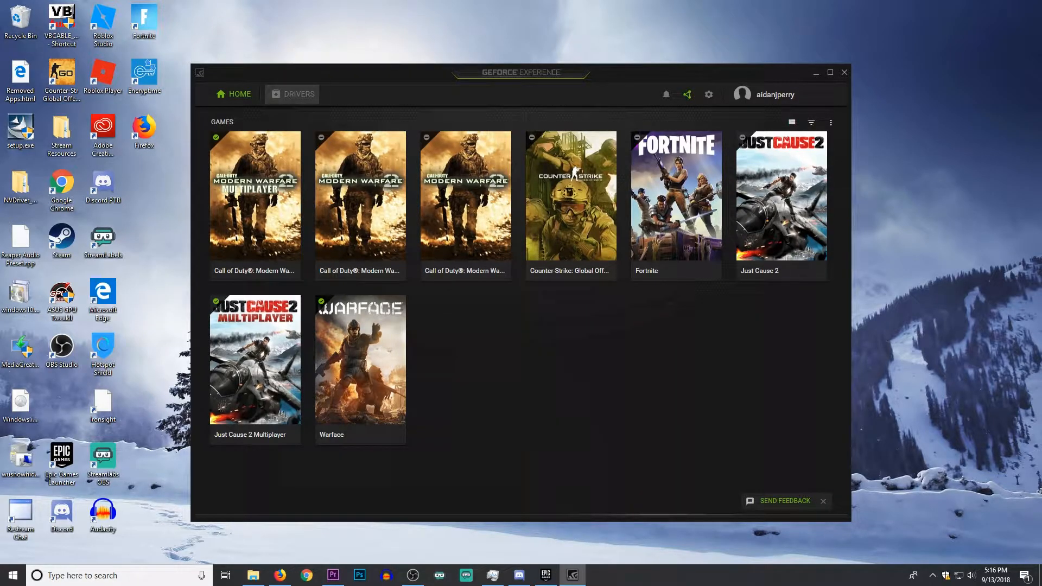
{"action": "left_click", "coordinate": [298, 93]}
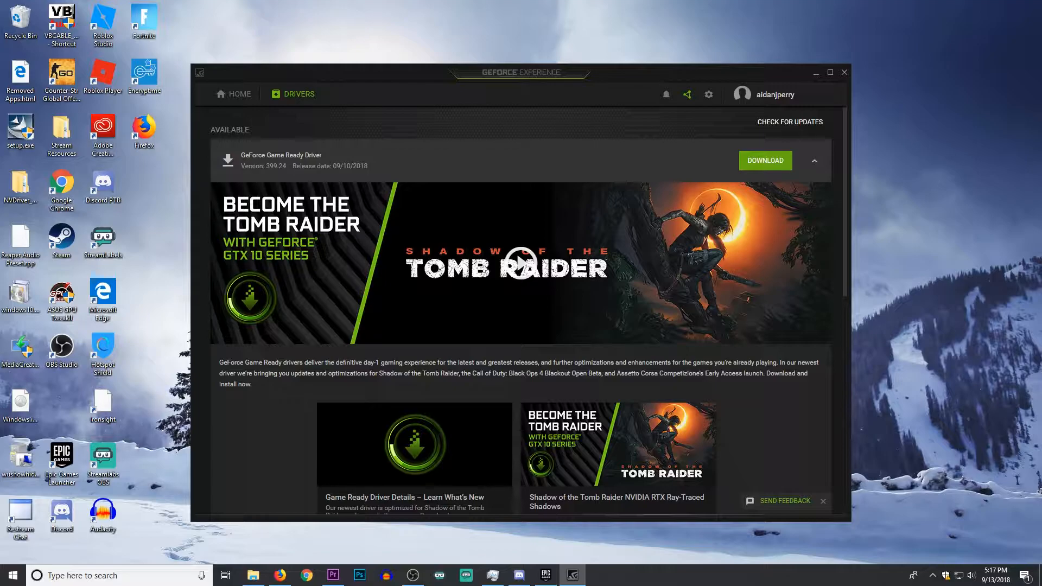
{"action": "left_click", "coordinate": [845, 73]}
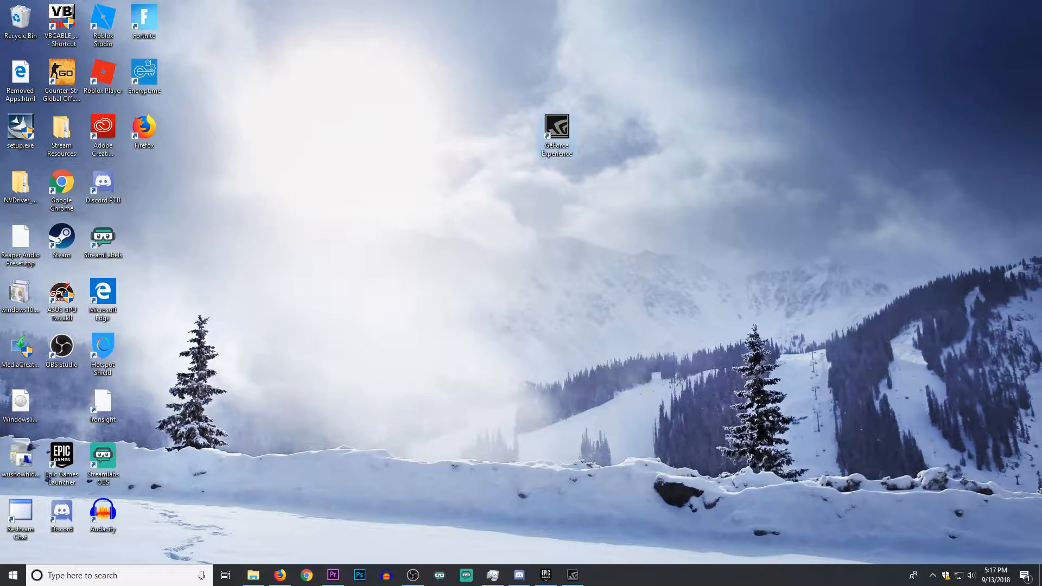
Step: Find Optimize Drives via search and analyze the Youtube (F:) hard disk for fragmentation
{"action": "left_click", "coordinate": [12, 576]}
{"action": "type", "text": "def"}
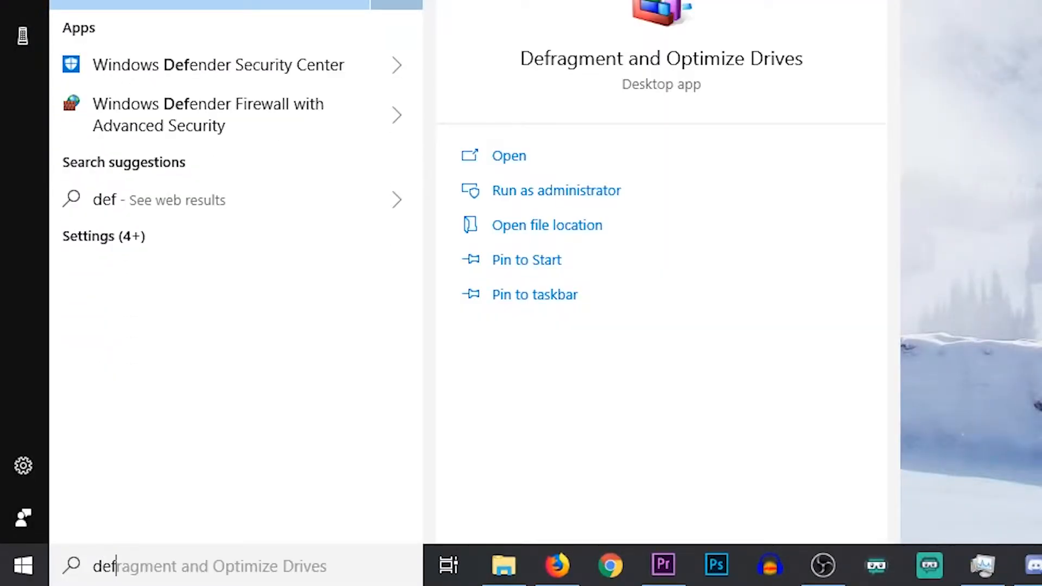
{"action": "left_click", "coordinate": [509, 155]}
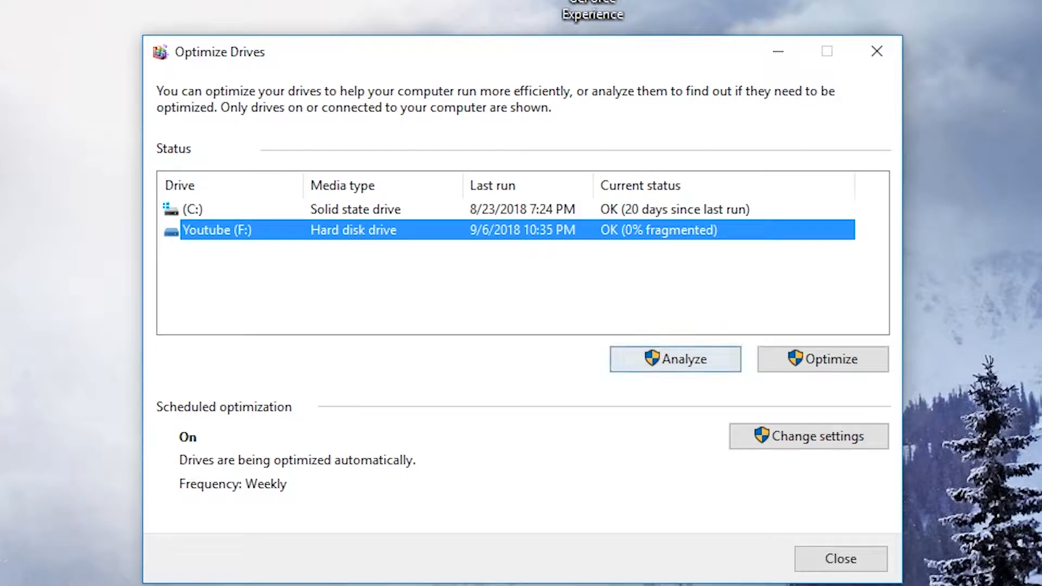
{"action": "left_click", "coordinate": [674, 360]}
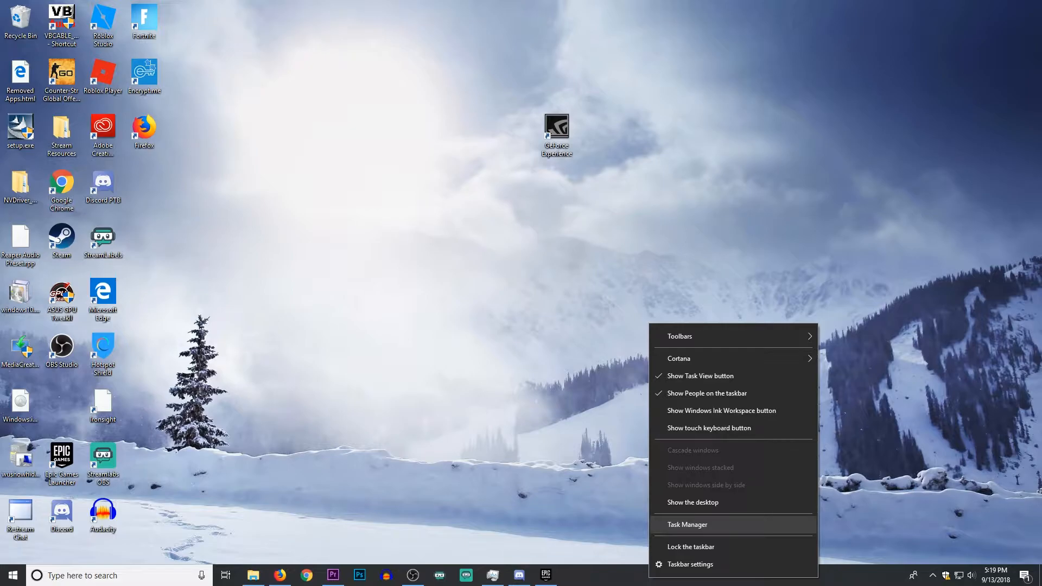
Step: Bring up Task Manager's Processes view with CPU, memory, disk and network usage
{"action": "left_click", "coordinate": [687, 525]}
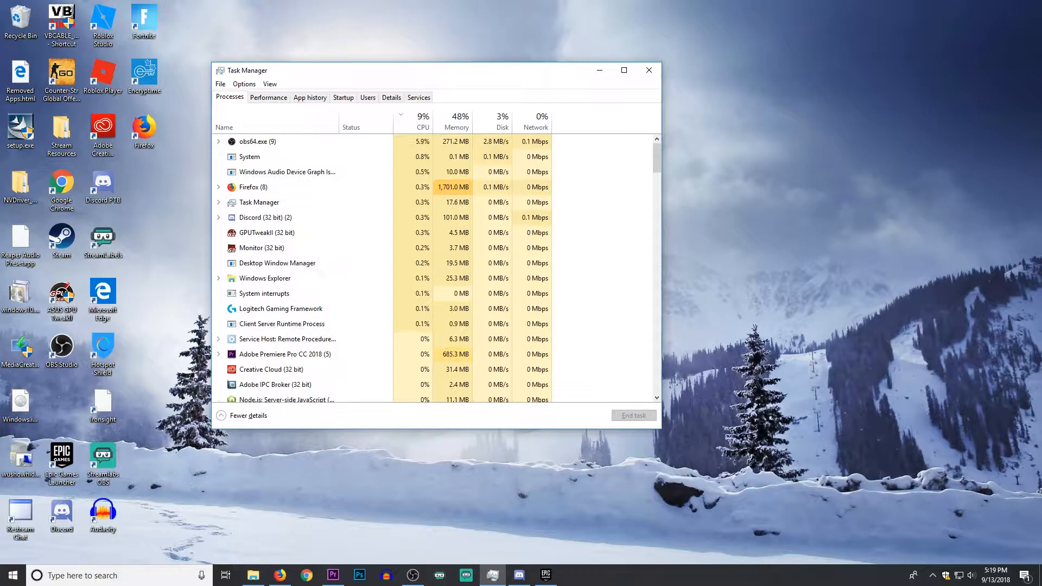
{"action": "left_click_drag", "start_coordinate": [432, 71], "coordinate": [554, 137]}
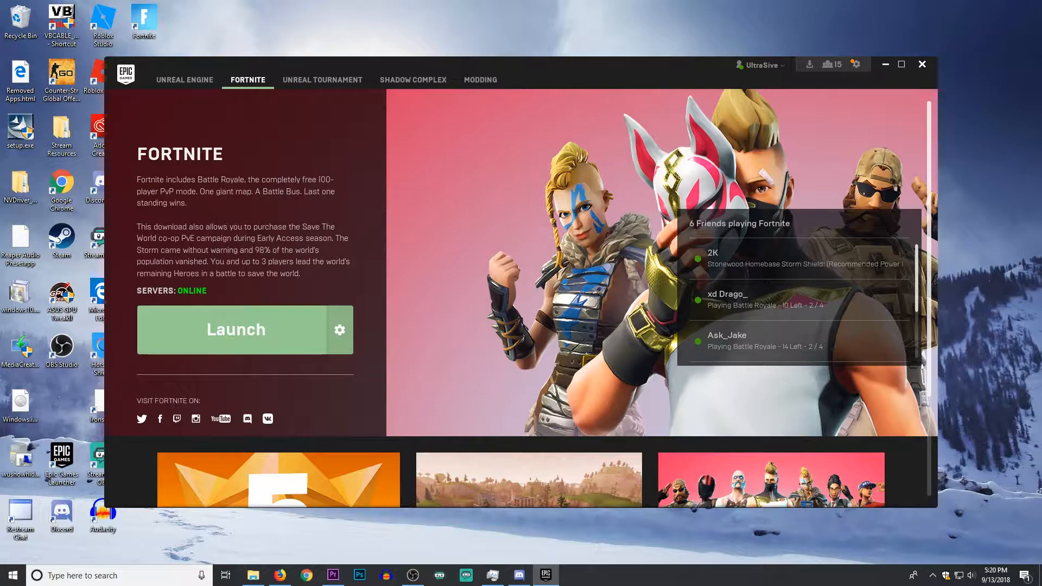
Step: Enter PREFERREDPROCESSOR 8 as Fortnite's additional command line argument in the launcher settings
{"action": "left_click", "coordinate": [339, 330]}
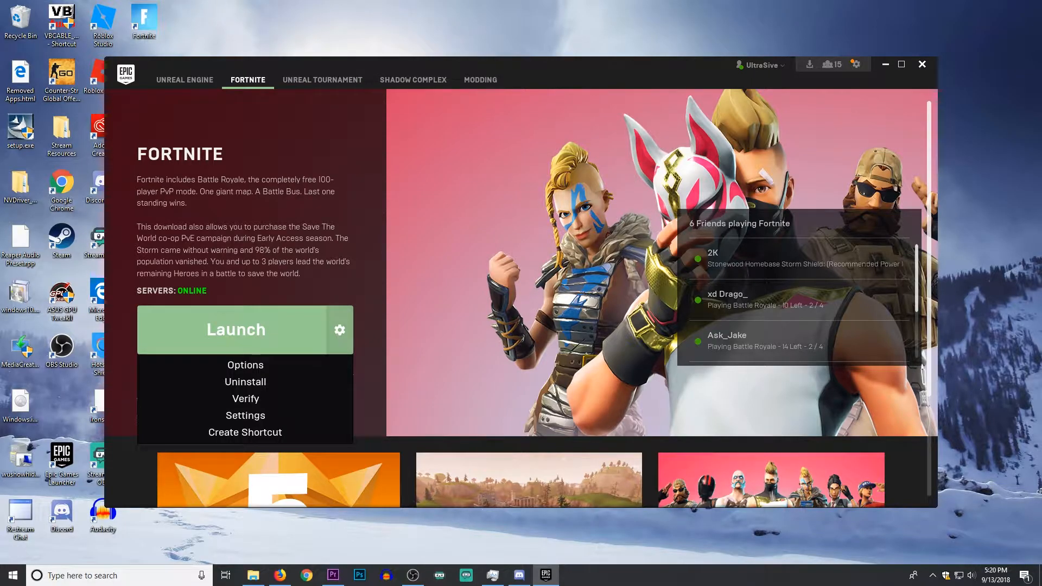
{"action": "left_click", "coordinate": [244, 416]}
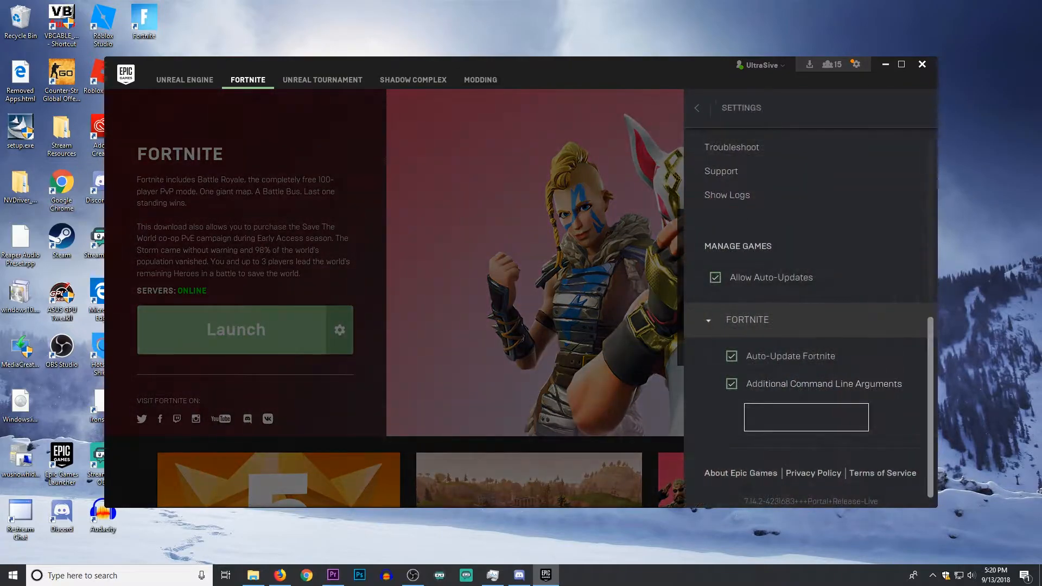
{"action": "left_click", "coordinate": [709, 319]}
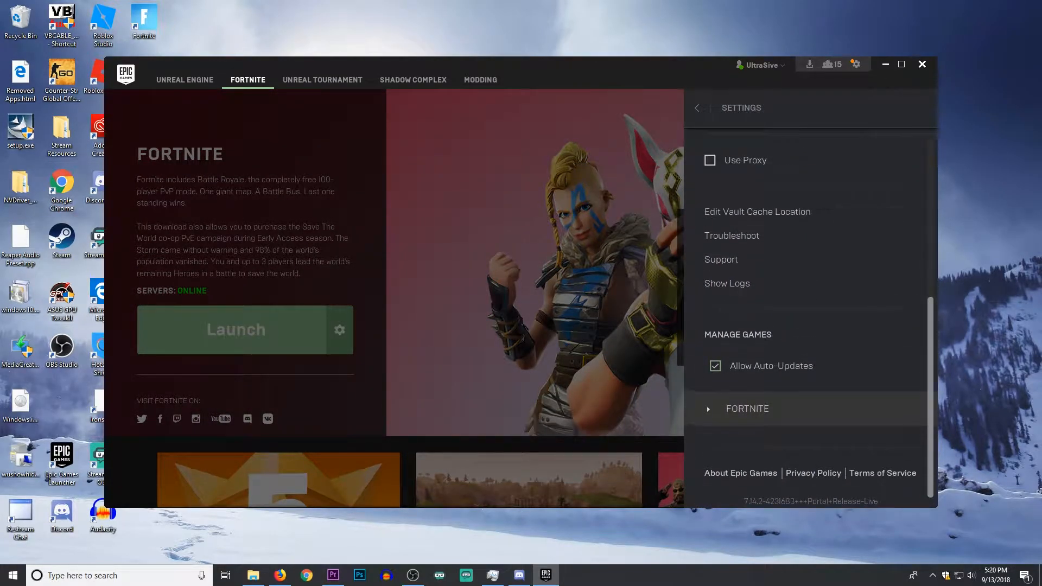
{"action": "left_click", "coordinate": [747, 409]}
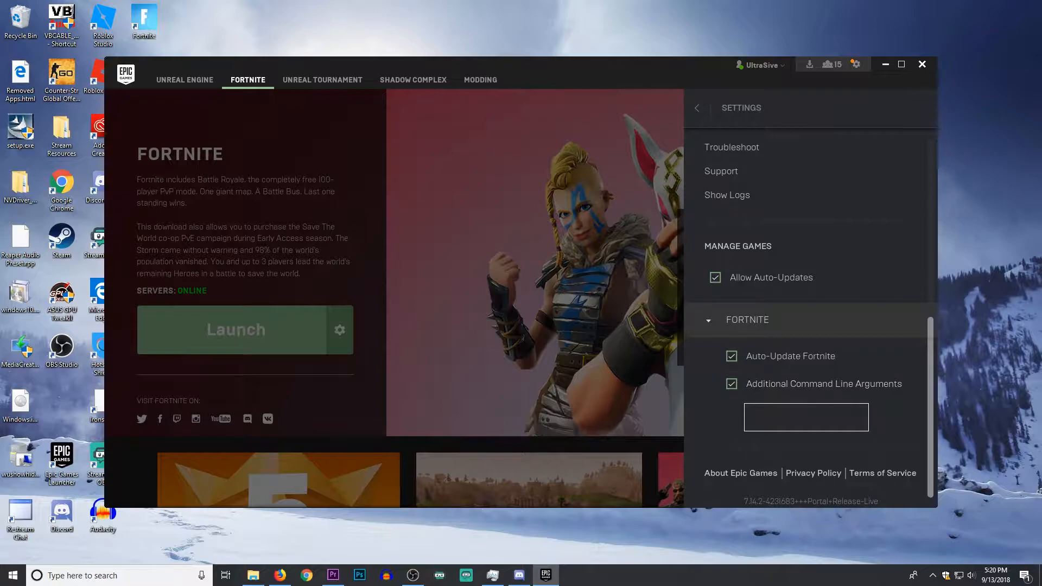
{"action": "type", "text": "PREFERREDPROCESSOR 8"}
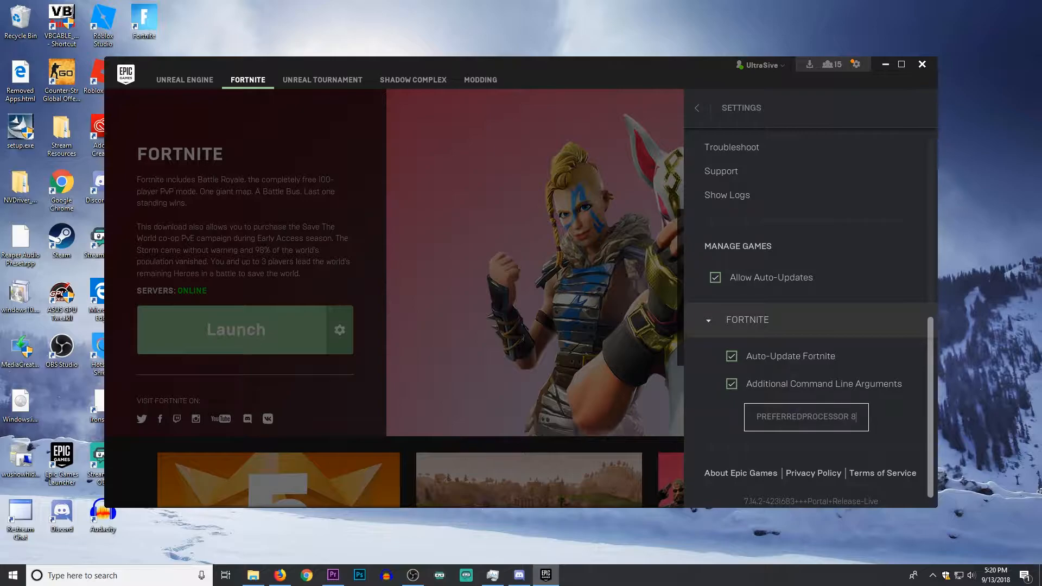
{"action": "key", "text": "backspace"}
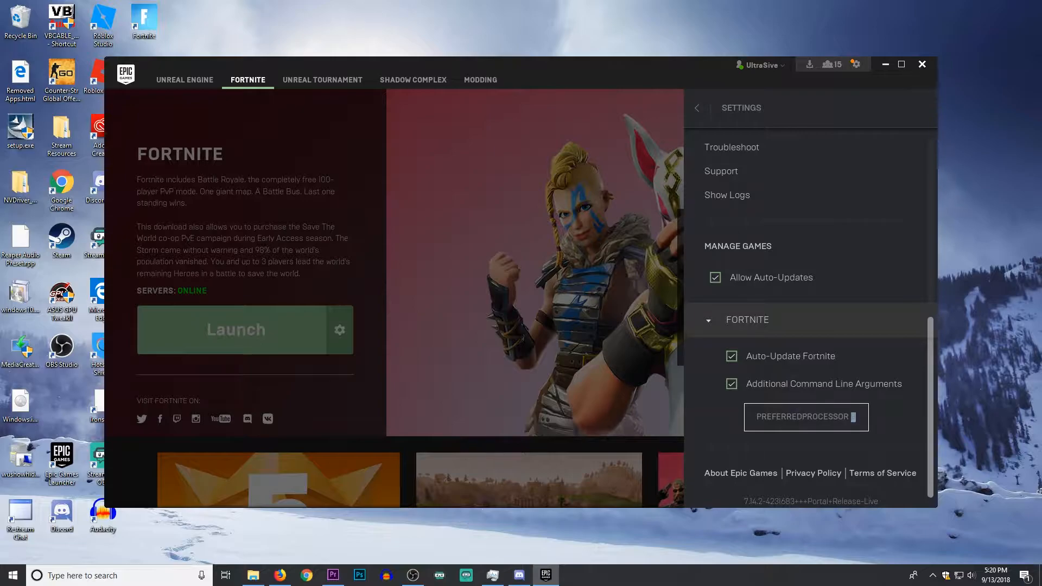
{"action": "type", "text": "8"}
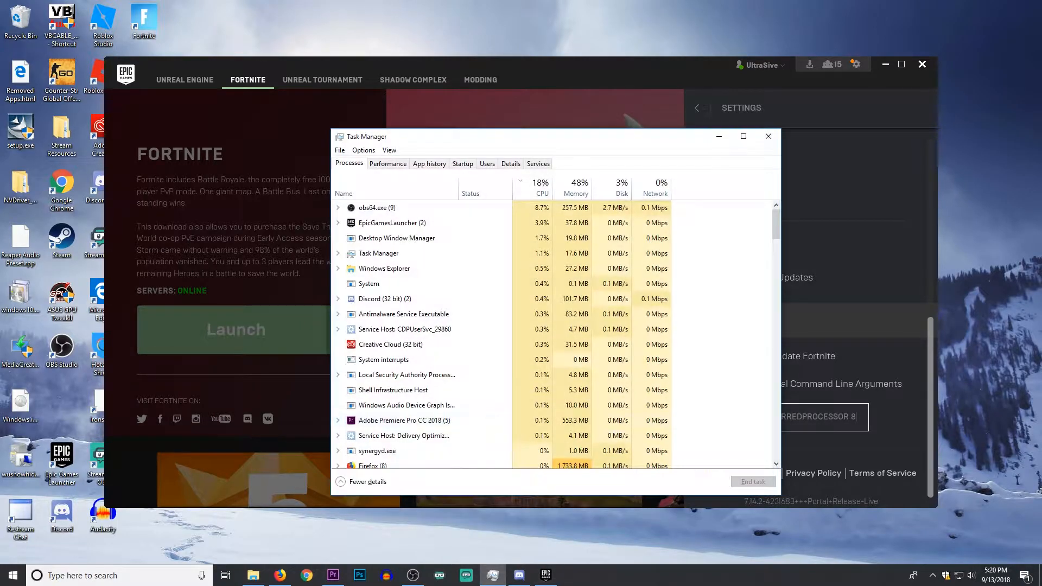
Step: Confirm the CPU has 8 logical processors and apply the PREFERREDPROCESSOR 8 argument
{"action": "left_click", "coordinate": [387, 164]}
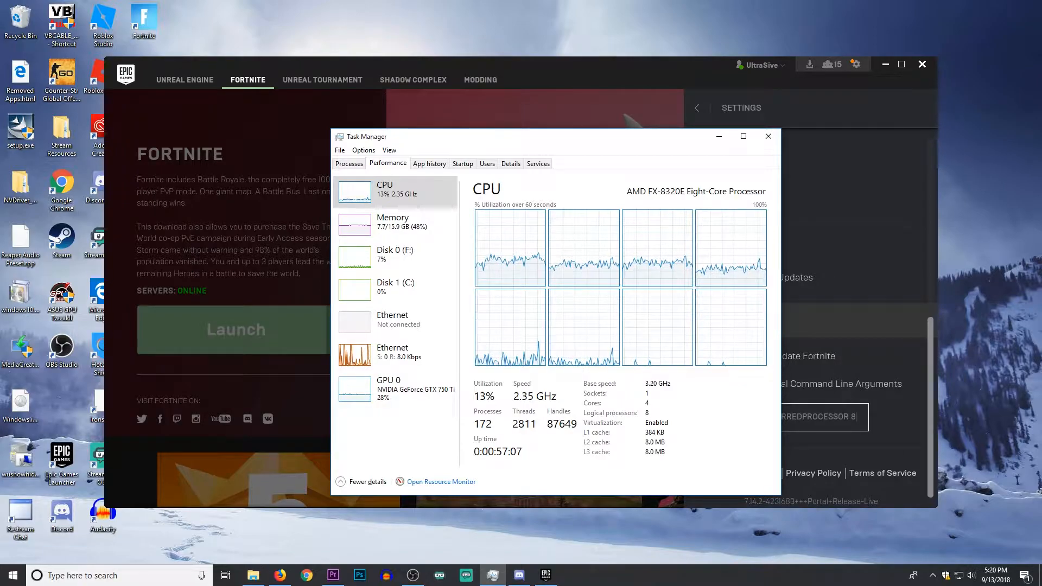
{"action": "left_click", "coordinate": [769, 136]}
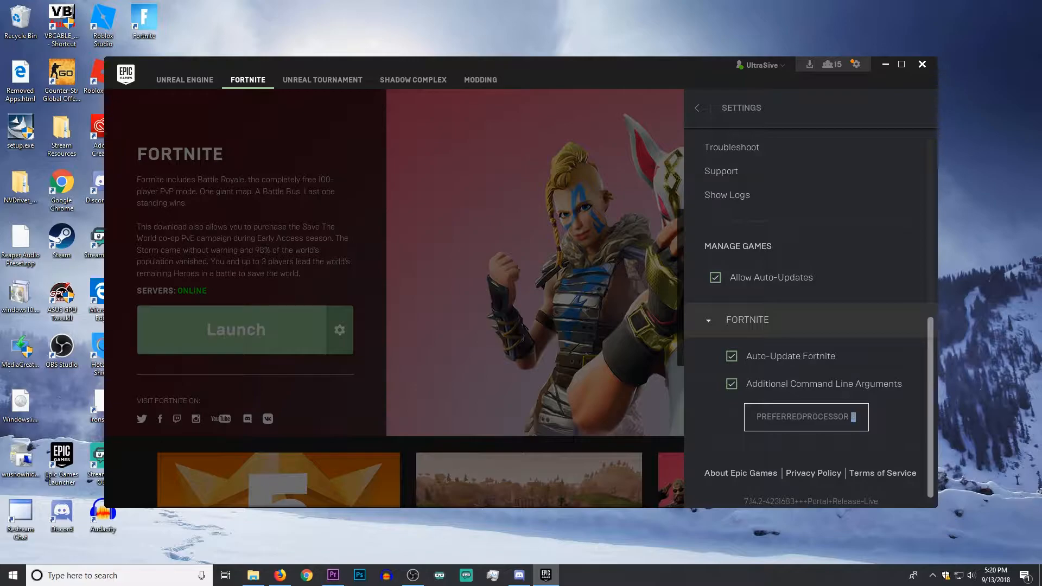
{"action": "type", "text": "8"}
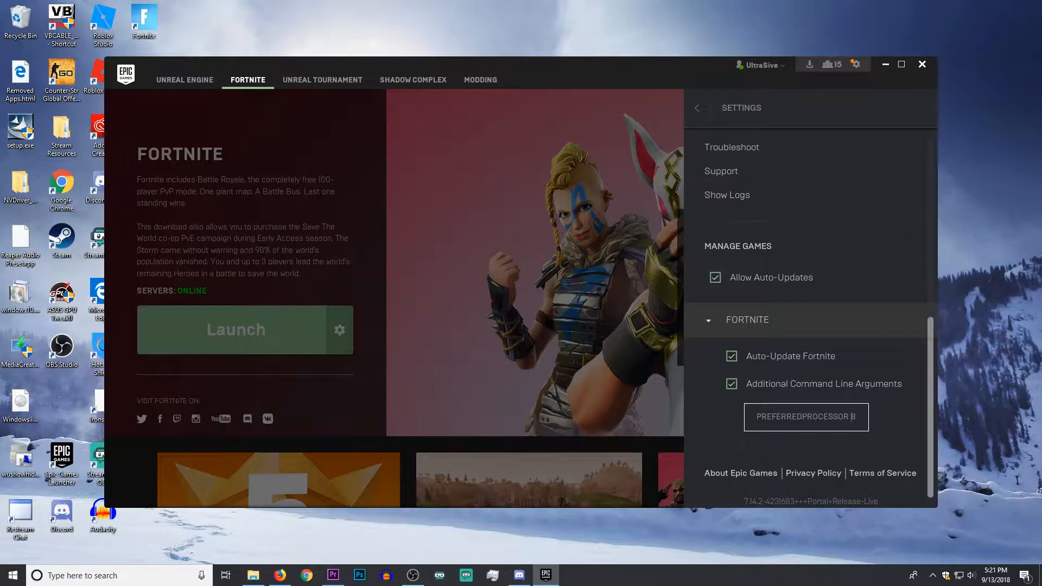
{"action": "left_click", "coordinate": [922, 64]}
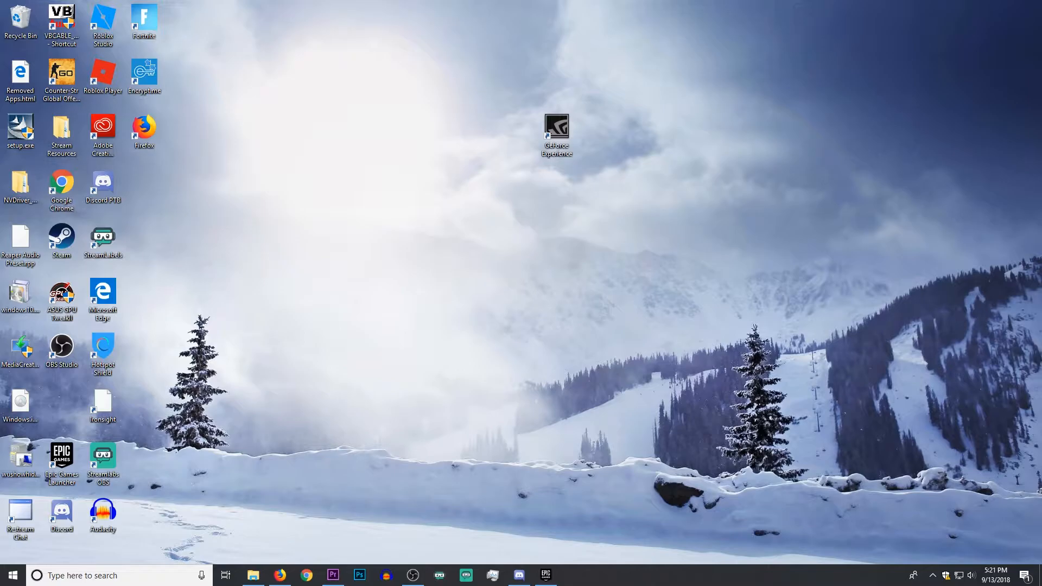
Step: Reach the AppData folder through the Run prompt with %appdata%
{"action": "key", "text": "Win+r"}
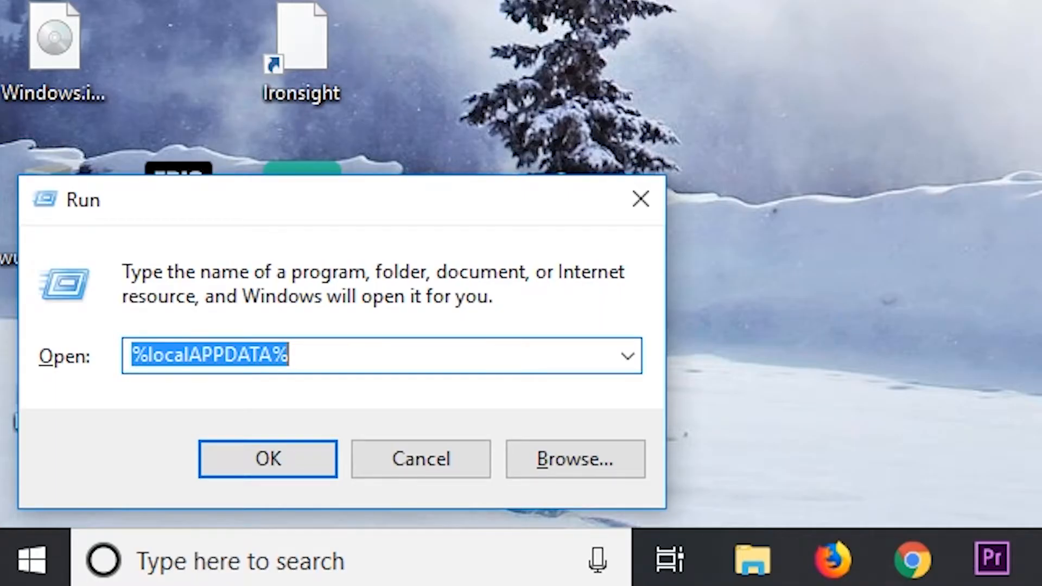
{"action": "type", "text": "%"}
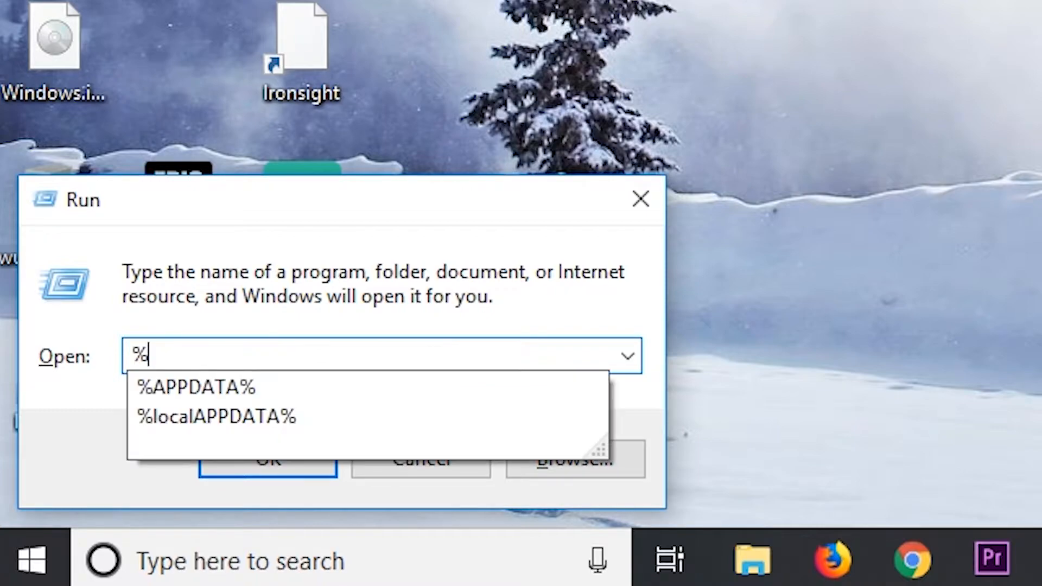
{"action": "type", "text": "appdata"}
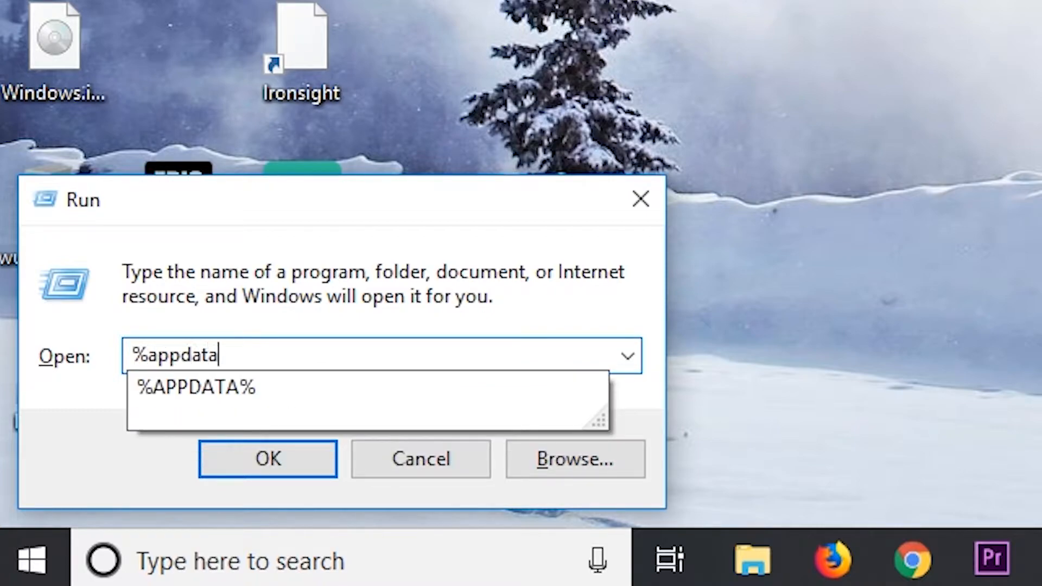
{"action": "left_click", "coordinate": [267, 458]}
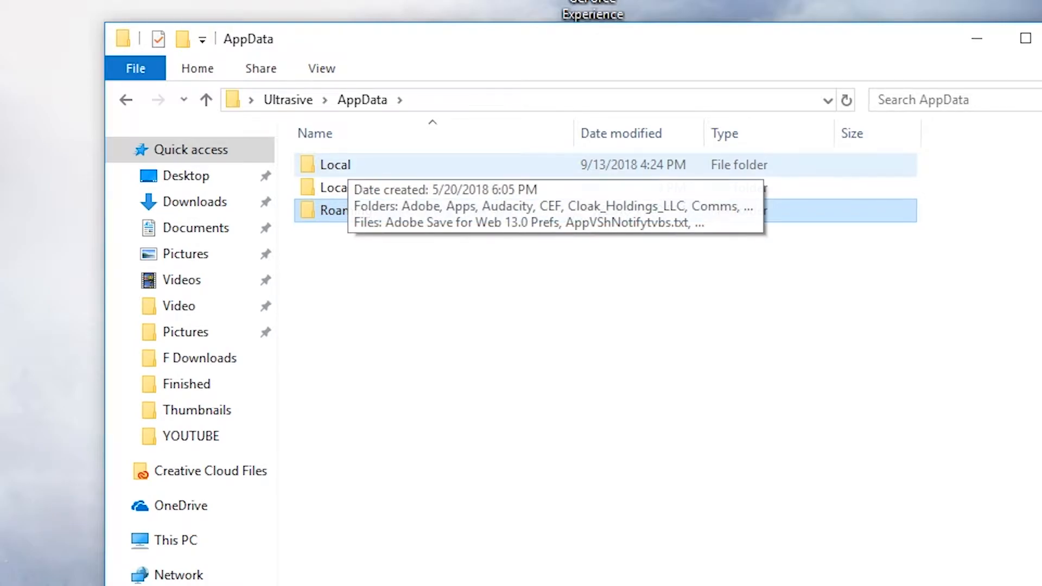
Step: Browse to Local\FortniteGame\Saved\Config\WindowsClient and view GameUserSettings.ini's properties
{"action": "double_click", "coordinate": [335, 165]}
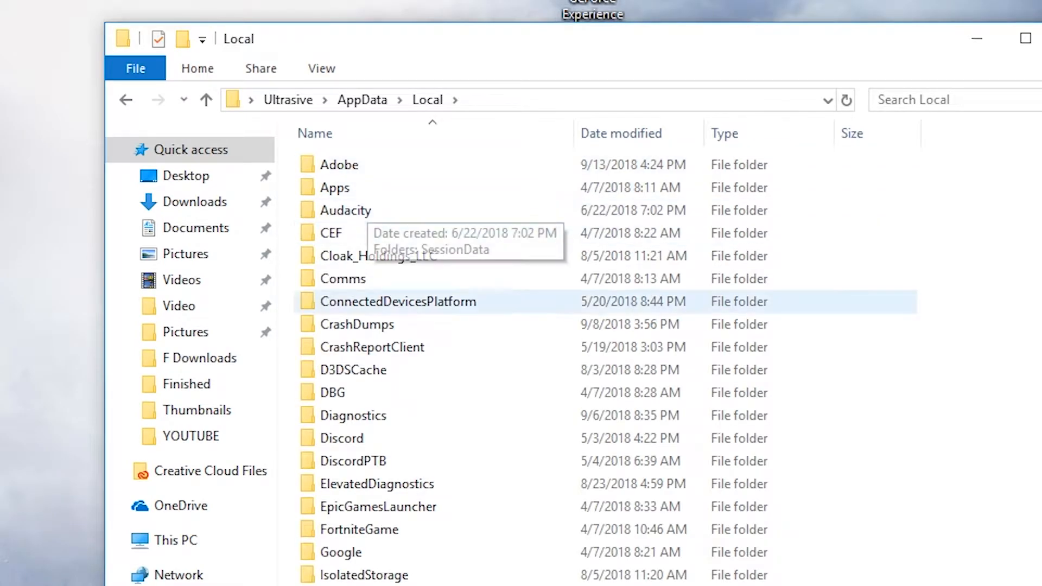
{"action": "double_click", "coordinate": [360, 528]}
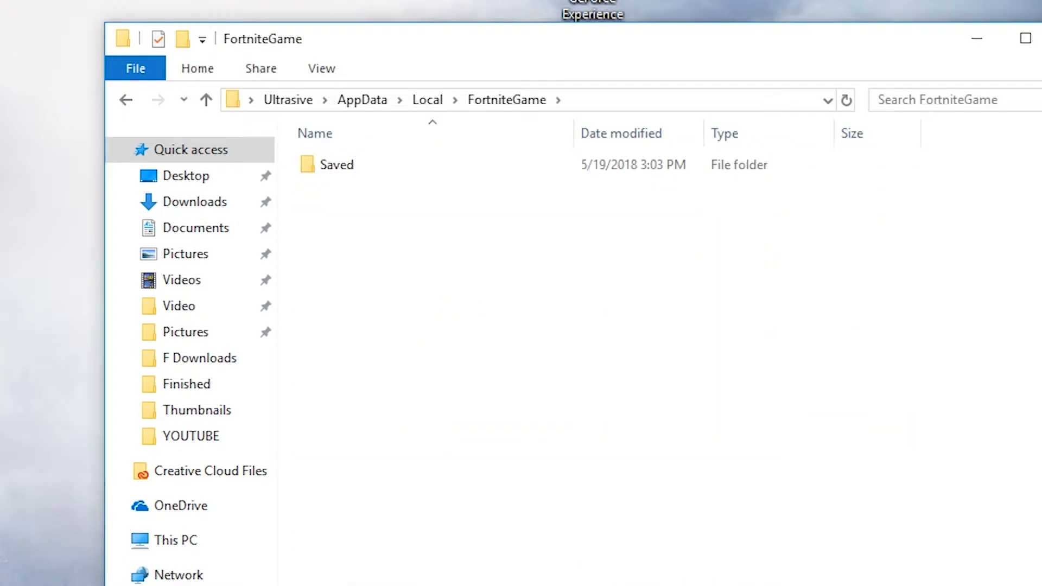
{"action": "double_click", "coordinate": [336, 164]}
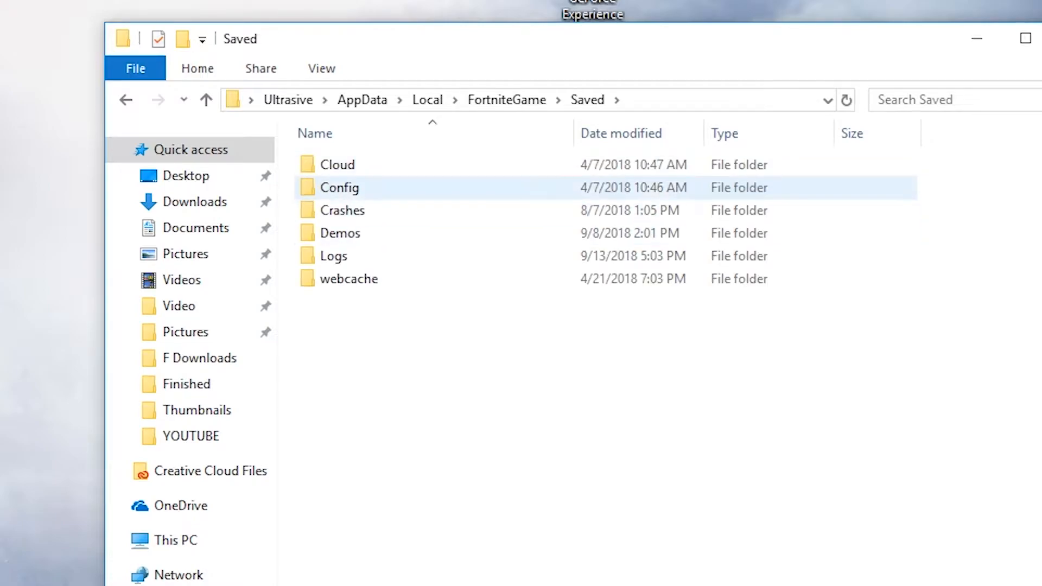
{"action": "double_click", "coordinate": [339, 188]}
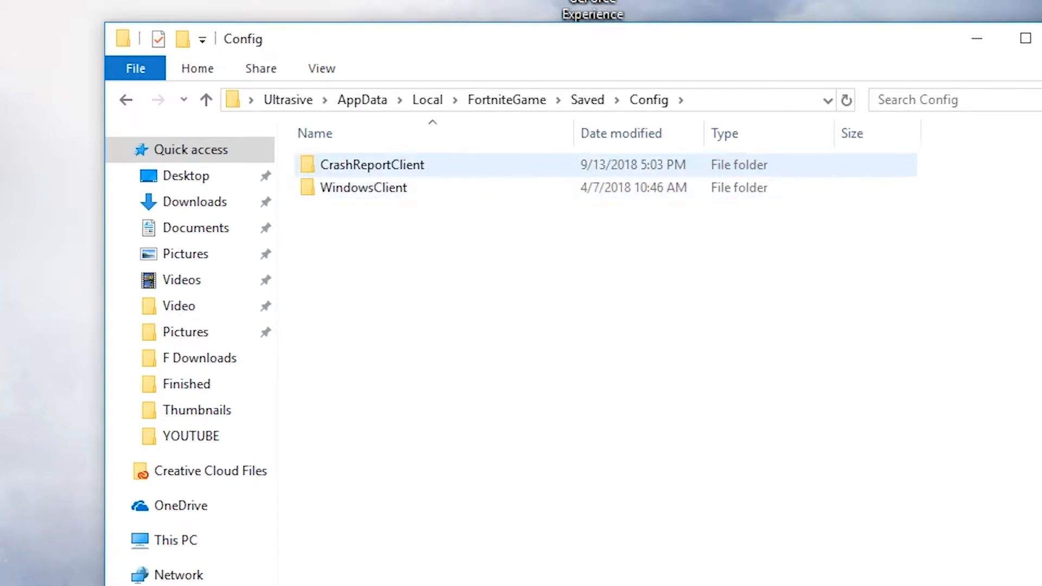
{"action": "double_click", "coordinate": [364, 187]}
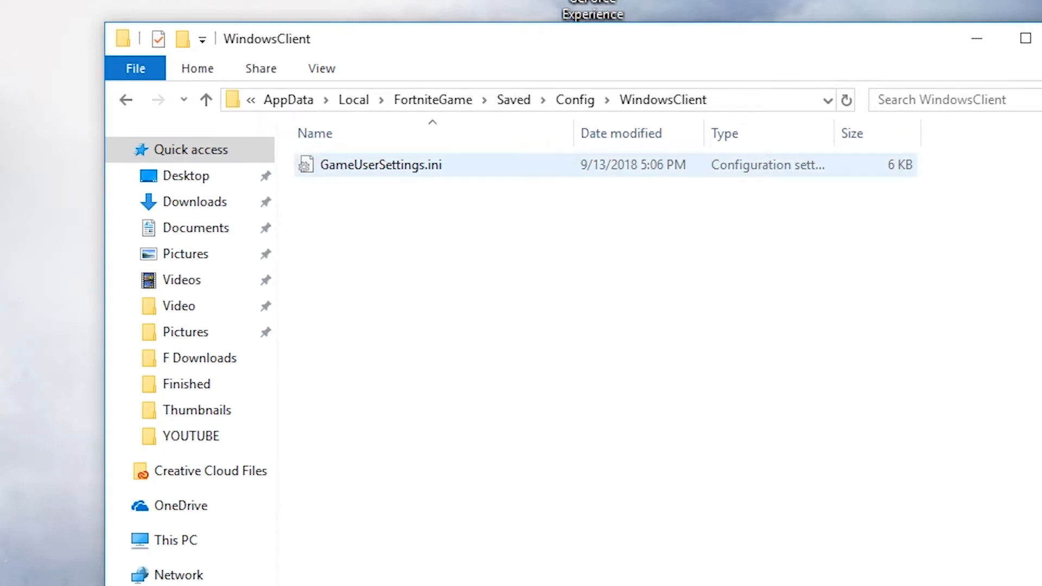
{"action": "right_click", "coordinate": [450, 229]}
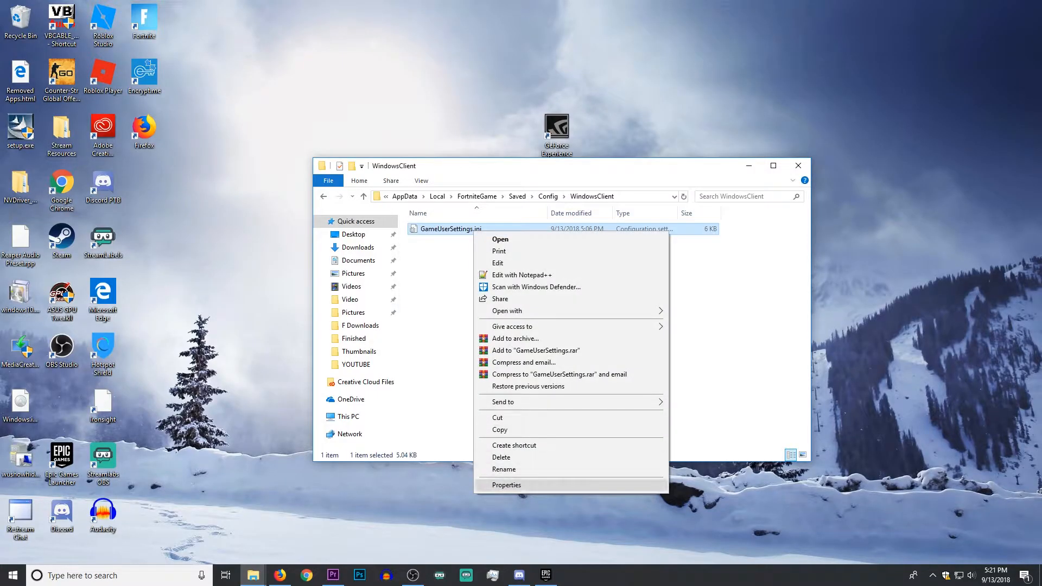
{"action": "left_click", "coordinate": [507, 484]}
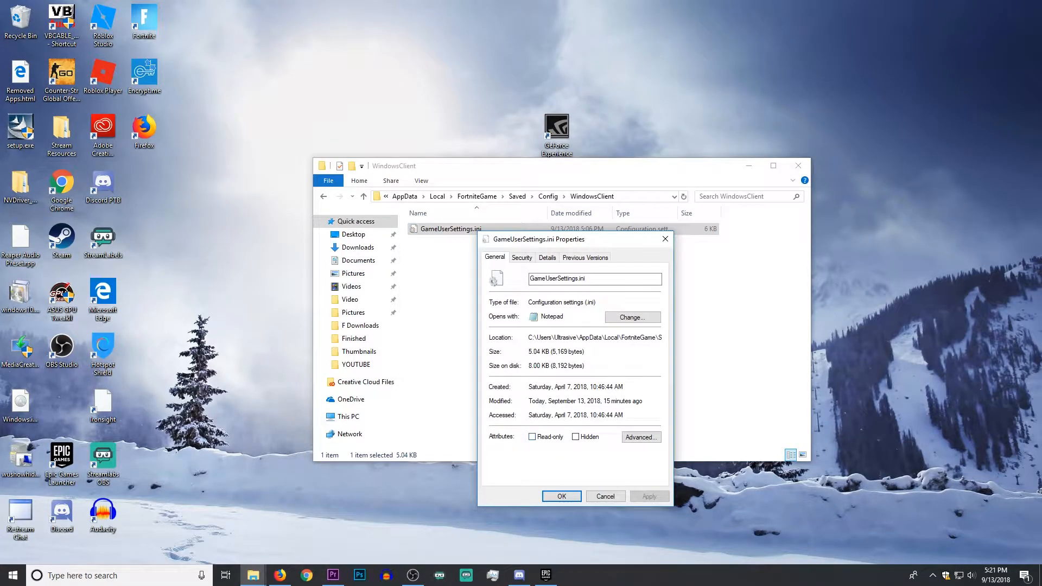
Step: View GameUserSettings.ini as text in Notepad and locate the ResolutionSizeX value
{"action": "right_click", "coordinate": [451, 229]}
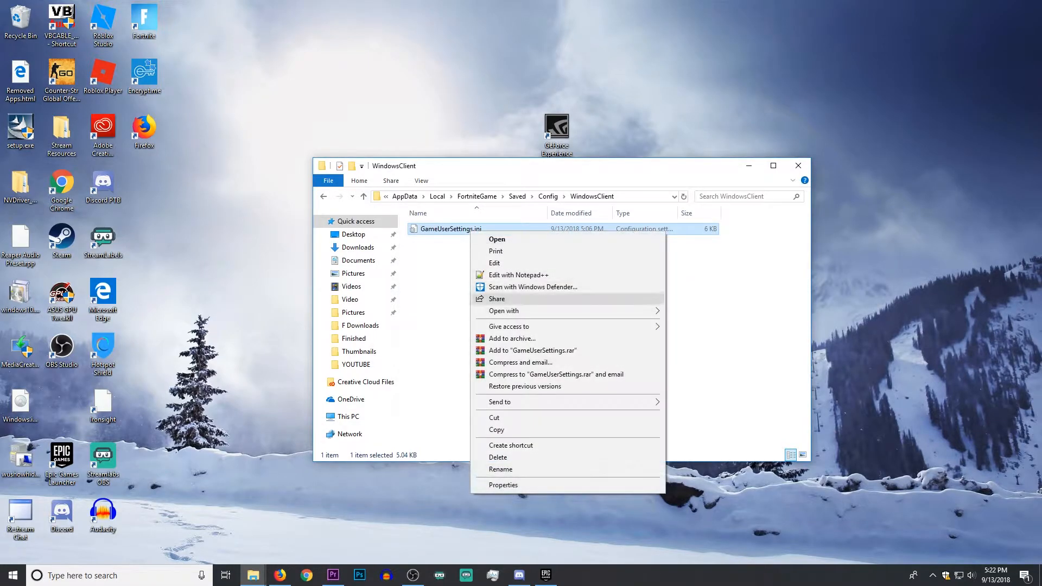
{"action": "left_click", "coordinate": [519, 275]}
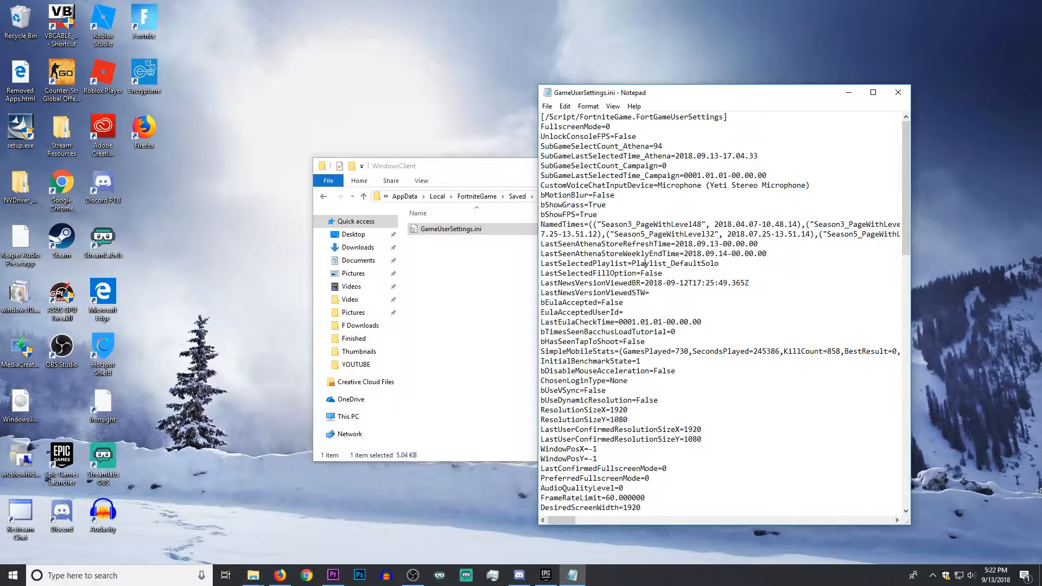
{"action": "scroll", "scroll_direction": "down", "scroll_amount": 3}
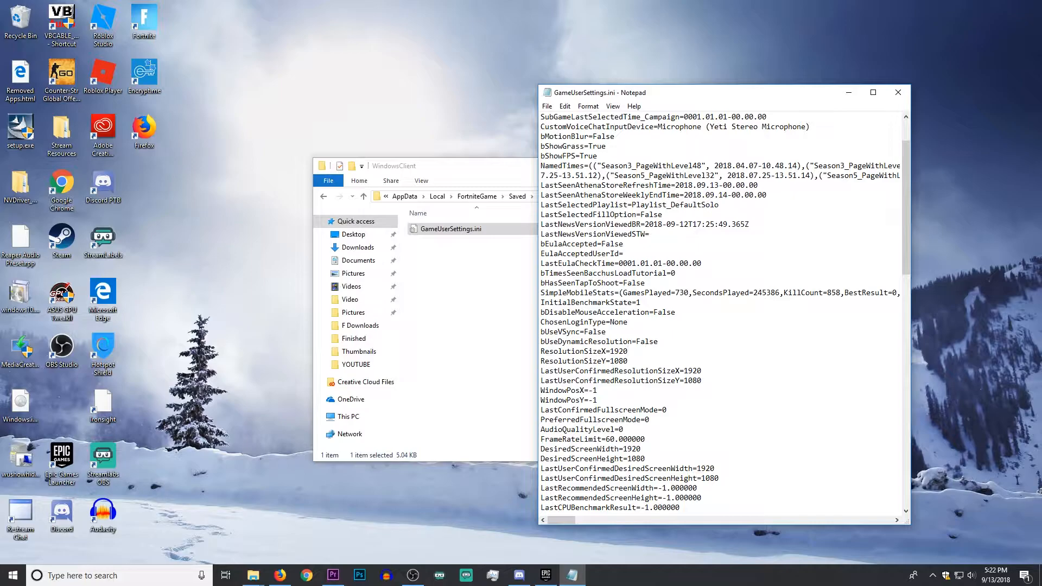
{"action": "left_click", "coordinate": [628, 351]}
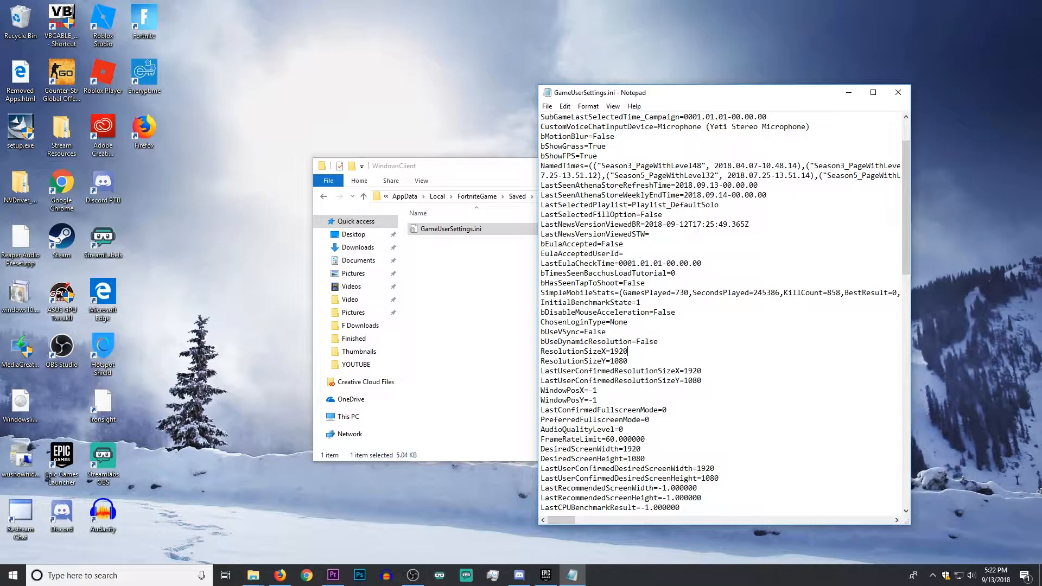
Step: Replace both 1920 width values with 1440, then save and close the file
{"action": "double_click", "coordinate": [692, 371]}
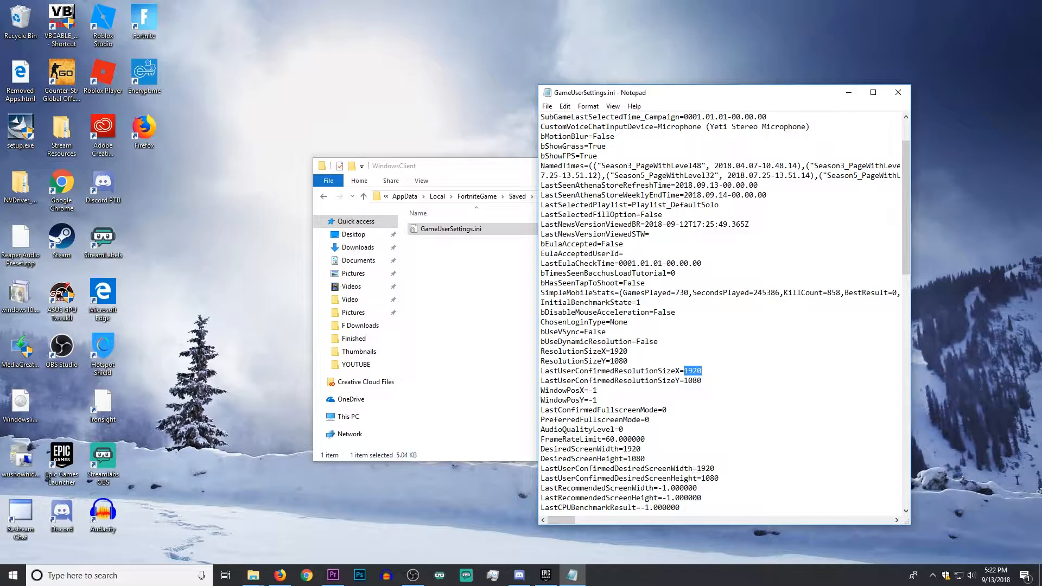
{"action": "type", "text": "1440"}
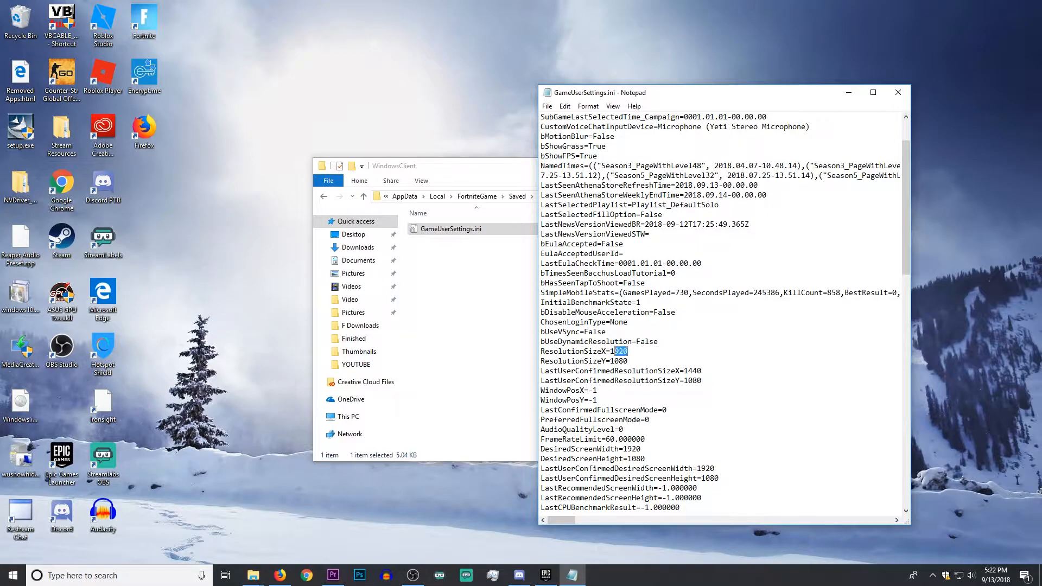
{"action": "type", "text": "1440"}
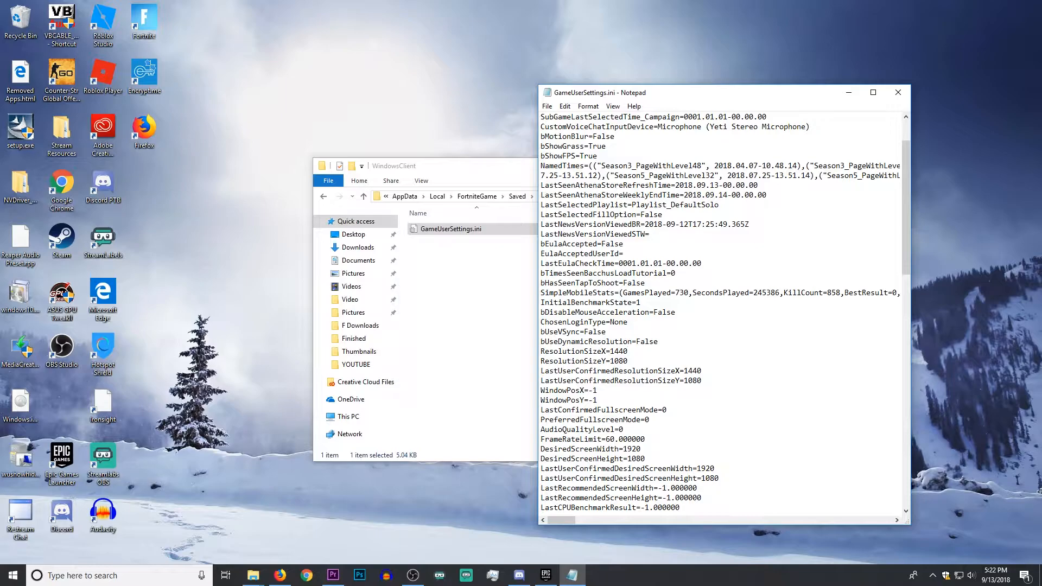
{"action": "left_click", "coordinate": [627, 351]}
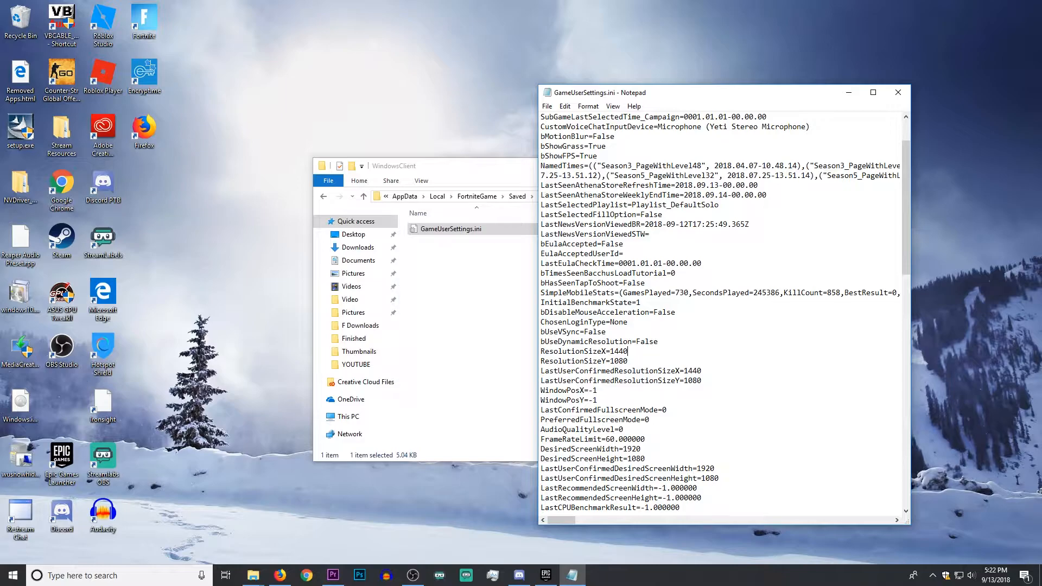
{"action": "left_click", "coordinate": [547, 107]}
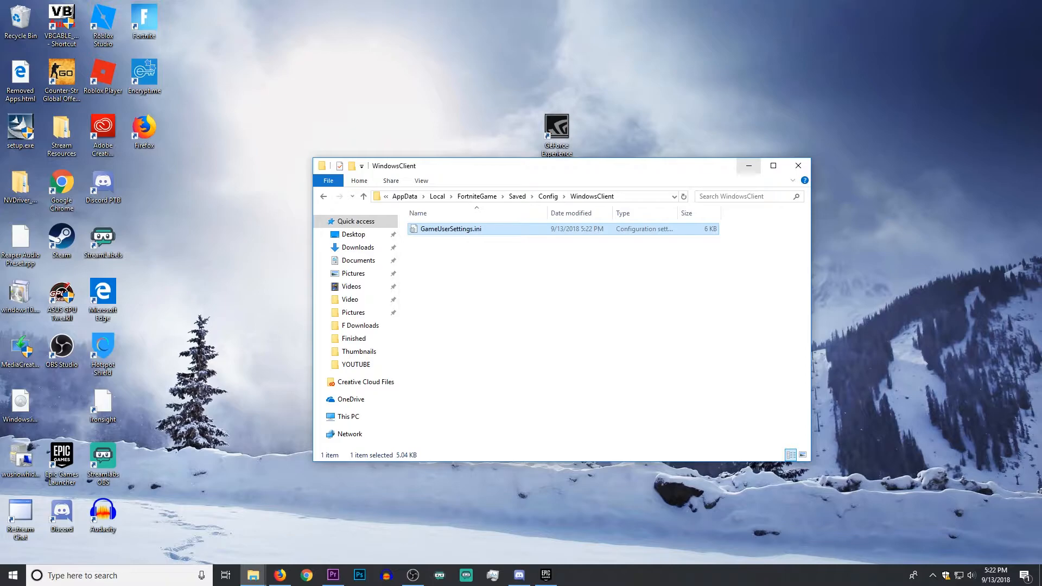
Step: Set NVIDIA desktop scaling to Full-screen with scaling performed on the GPU
{"action": "left_click", "coordinate": [798, 165]}
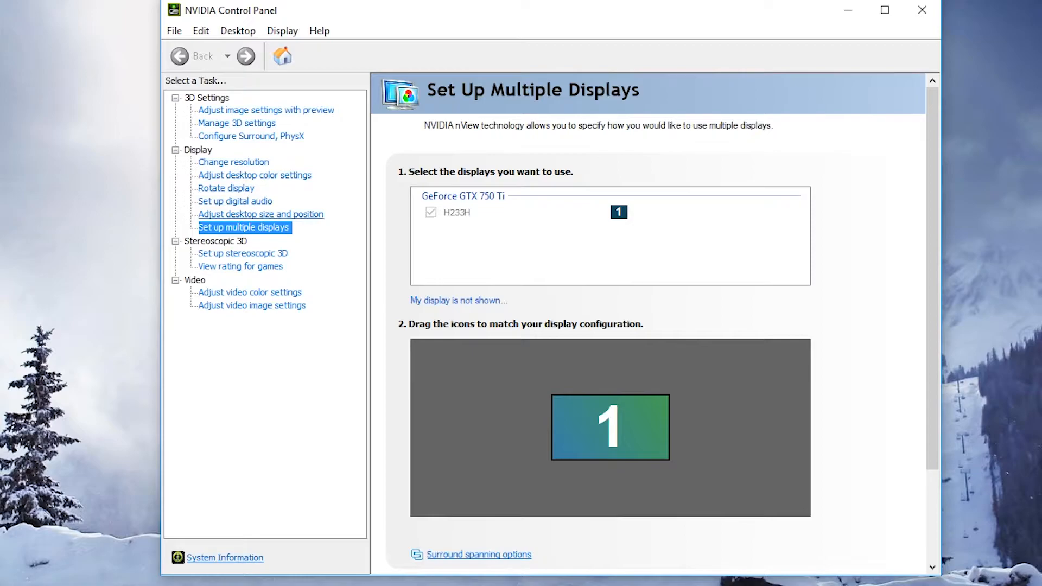
{"action": "left_click", "coordinate": [261, 214]}
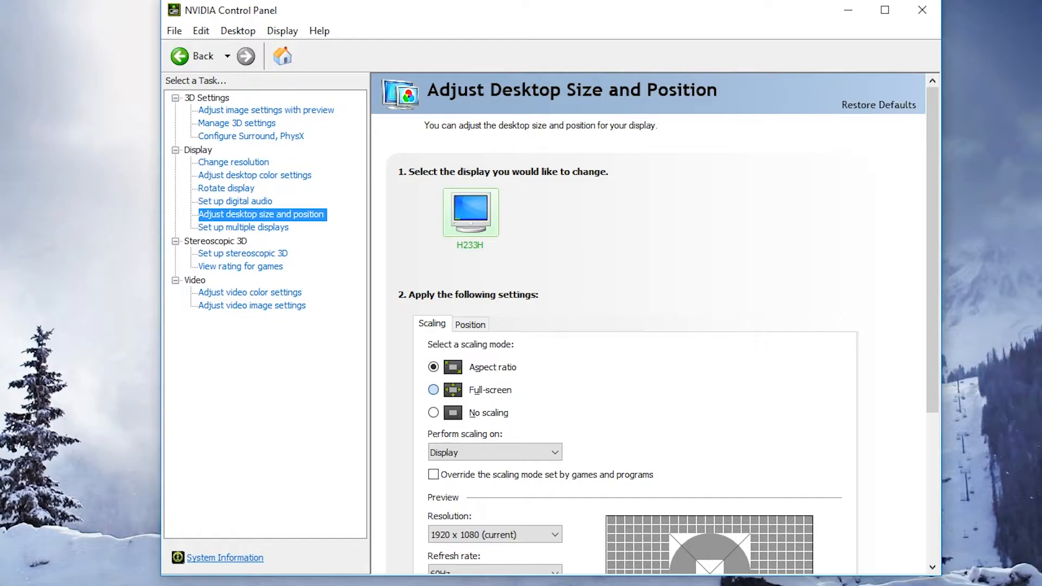
{"action": "left_click", "coordinate": [434, 390]}
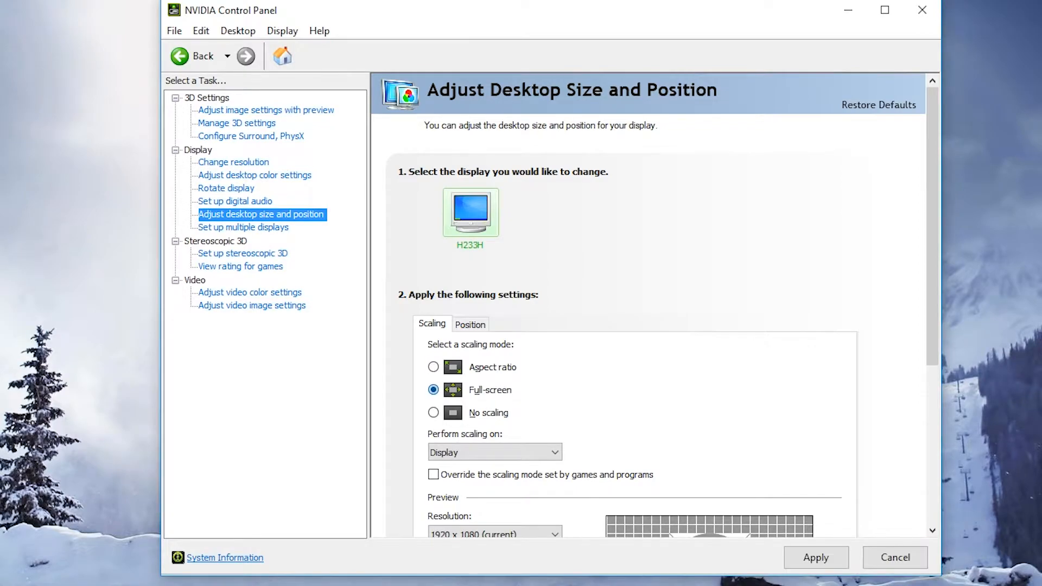
{"action": "left_click", "coordinate": [495, 451]}
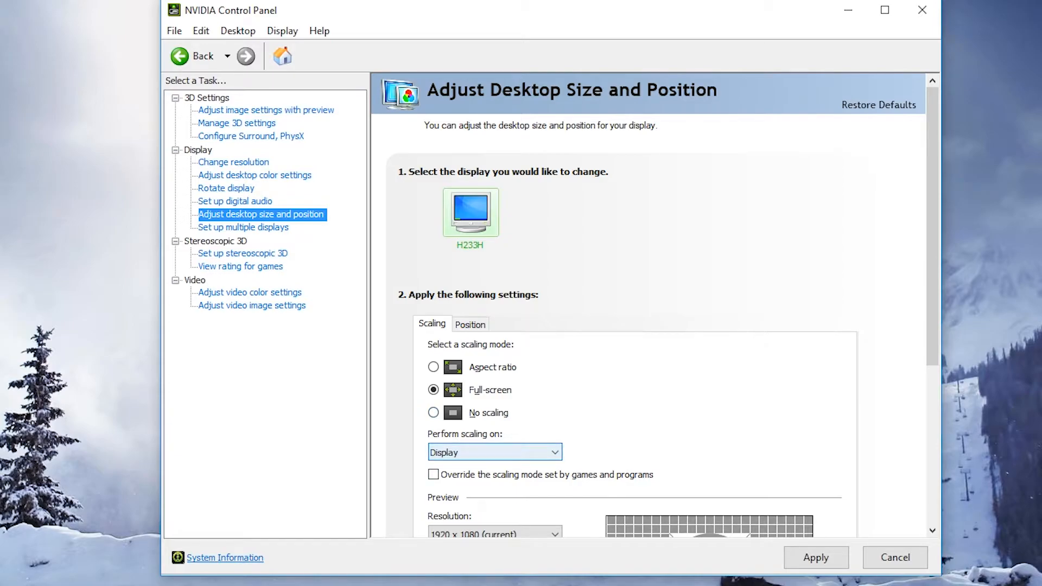
{"action": "left_click", "coordinate": [495, 452]}
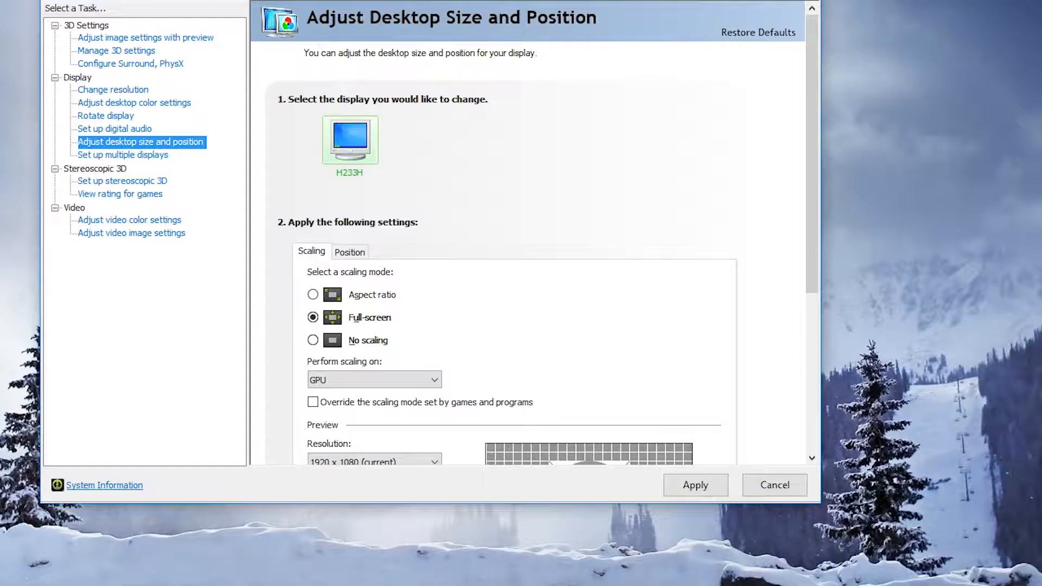
{"action": "scroll", "scroll_direction": "down", "scroll_amount": 3}
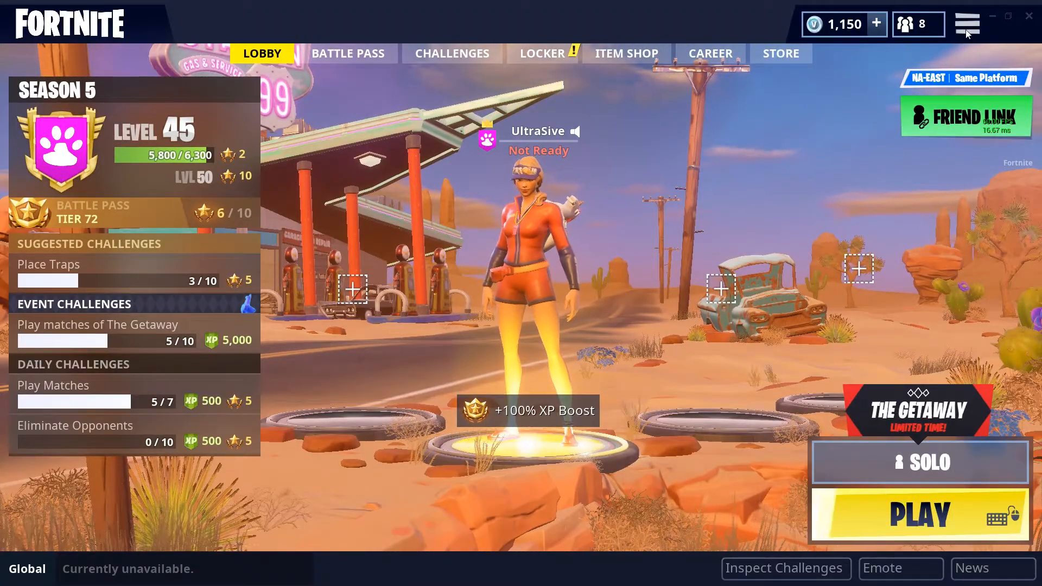
Step: Drag Fortnite's 3D Resolution slider down to 854 x 480 (44.5%) in the video settings
{"action": "left_click", "coordinate": [968, 25]}
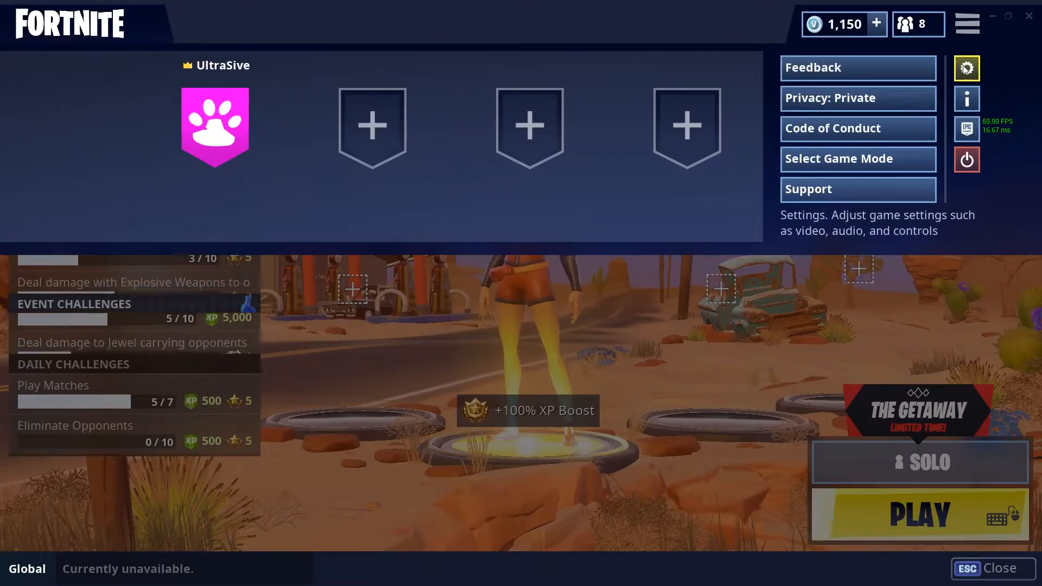
{"action": "left_click", "coordinate": [966, 67]}
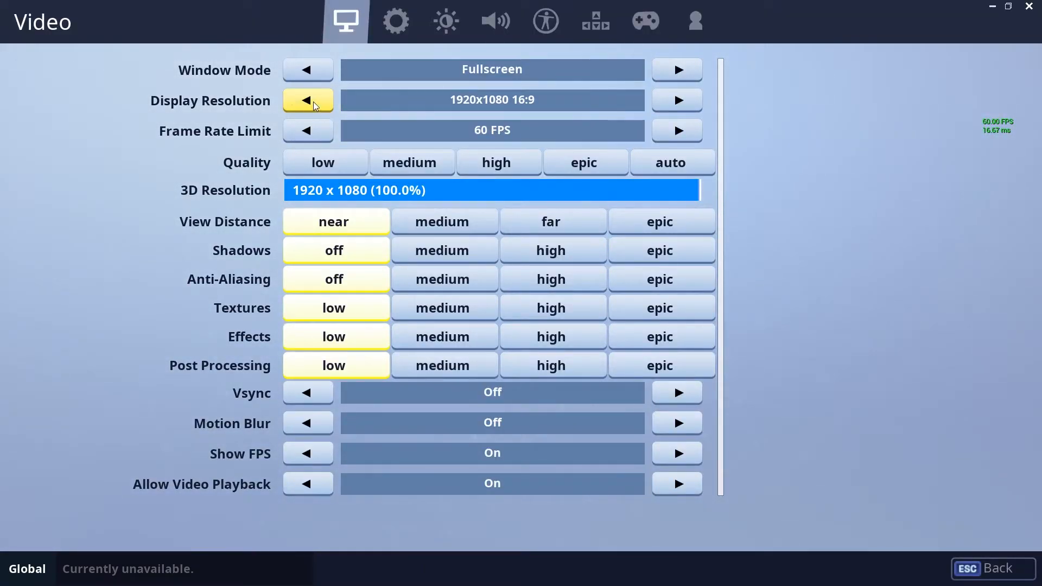
{"action": "mouse_move", "coordinate": [677, 100]}
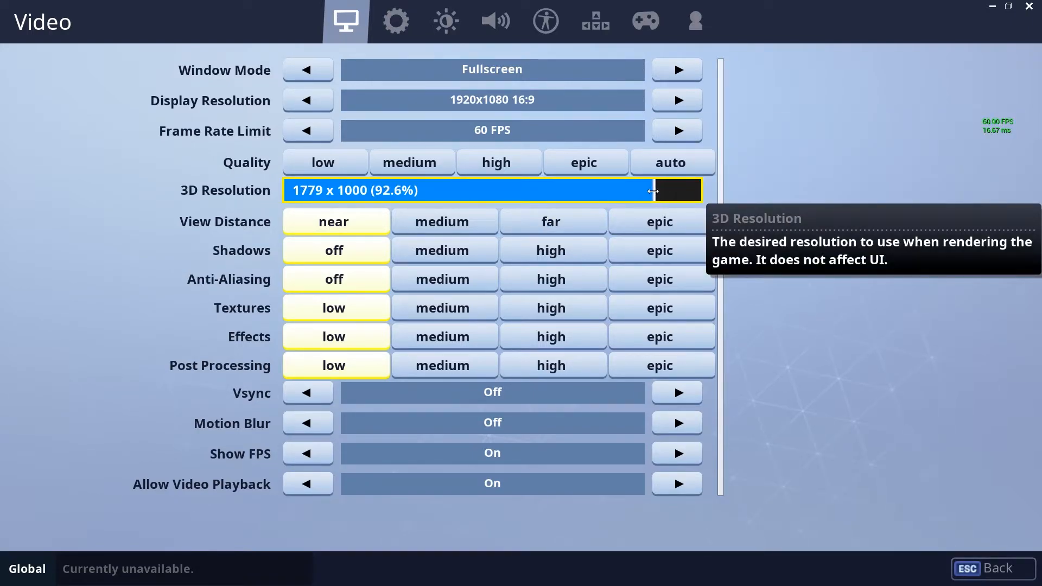
{"action": "left_click_drag", "start_coordinate": [652, 191], "coordinate": [589, 194]}
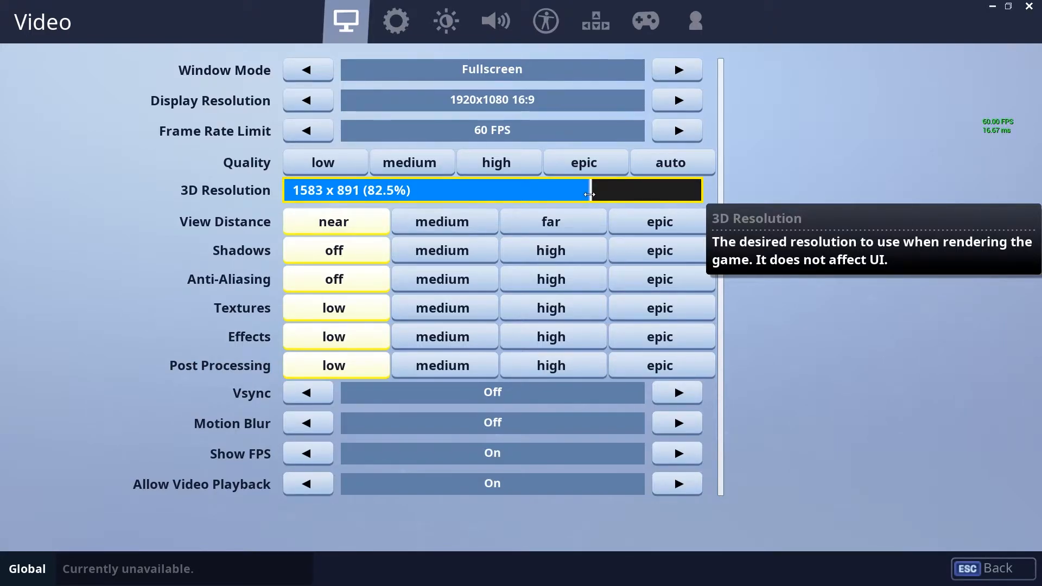
{"action": "left_click_drag", "start_coordinate": [588, 192], "coordinate": [580, 191]}
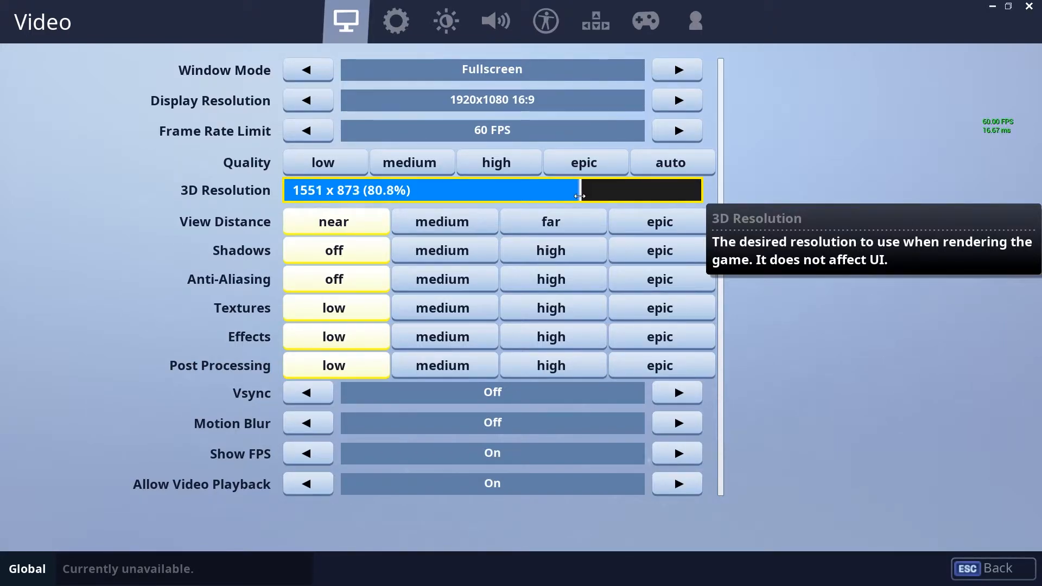
{"action": "left_click_drag", "start_coordinate": [579, 196], "coordinate": [396, 193]}
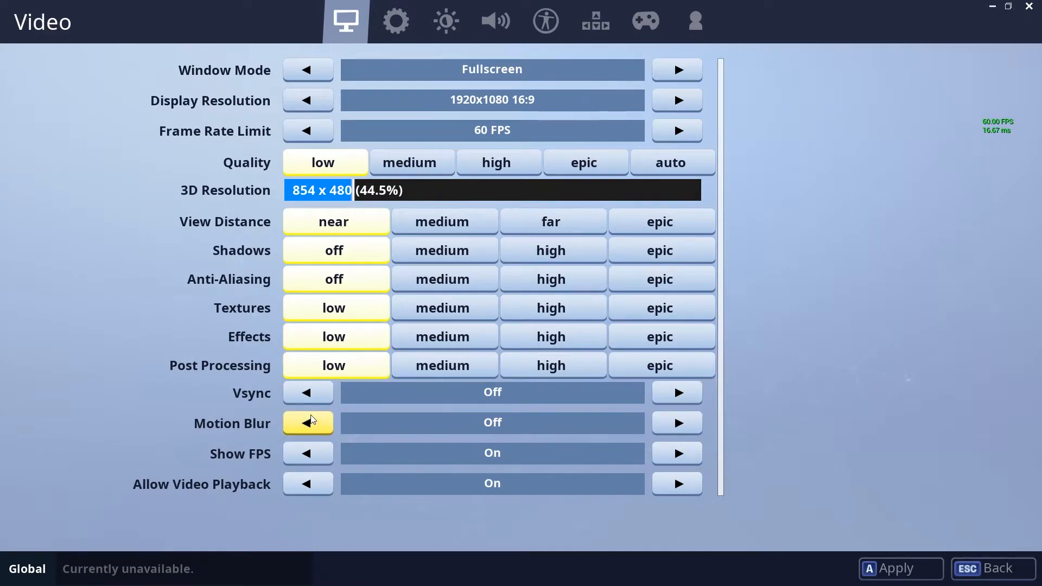
{"action": "mouse_move", "coordinate": [307, 392]}
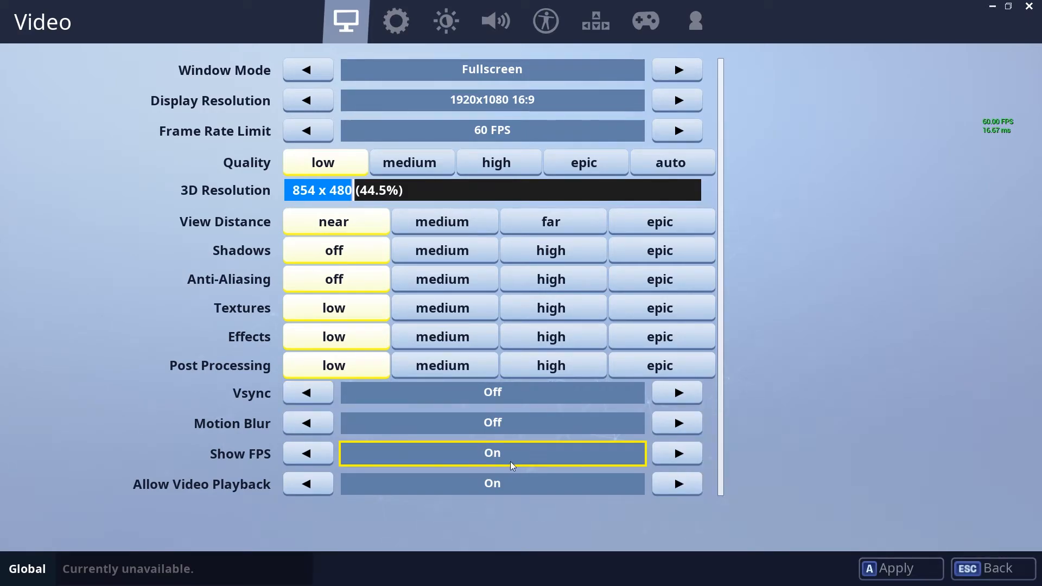
{"action": "mouse_move", "coordinate": [565, 451]}
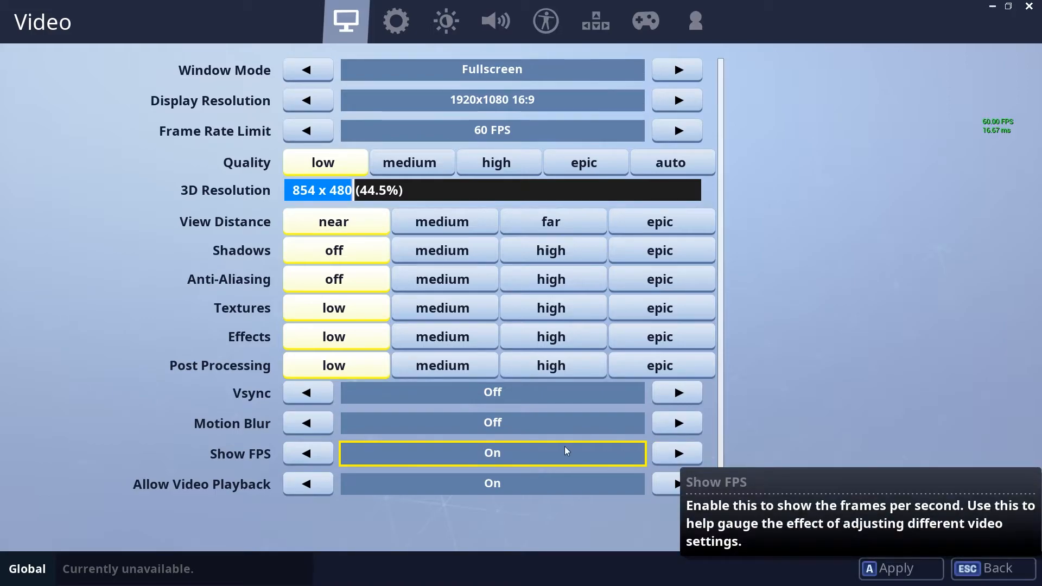
{"action": "mouse_move", "coordinate": [602, 442]}
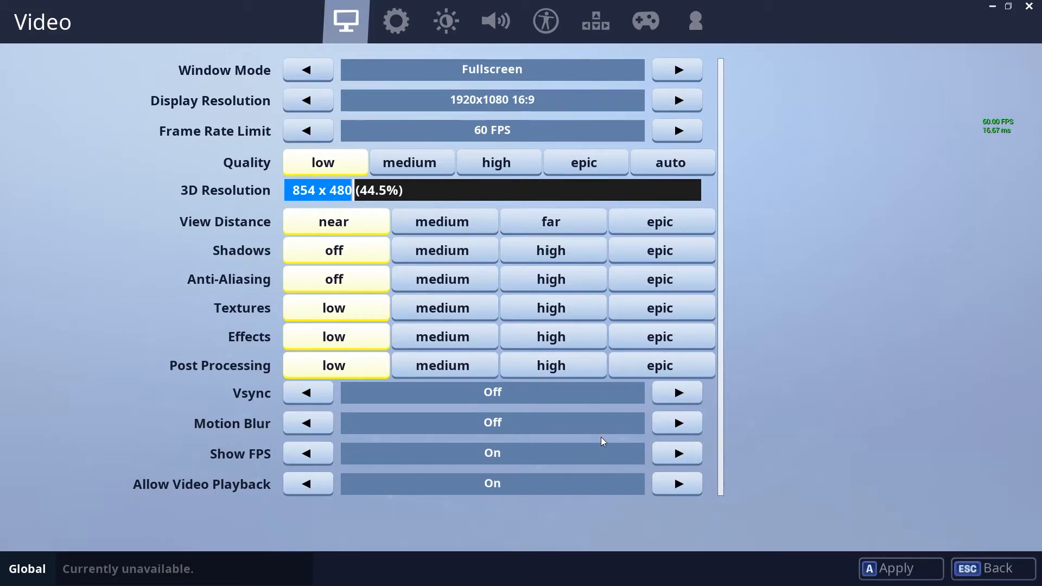
{"action": "mouse_move", "coordinate": [622, 424]}
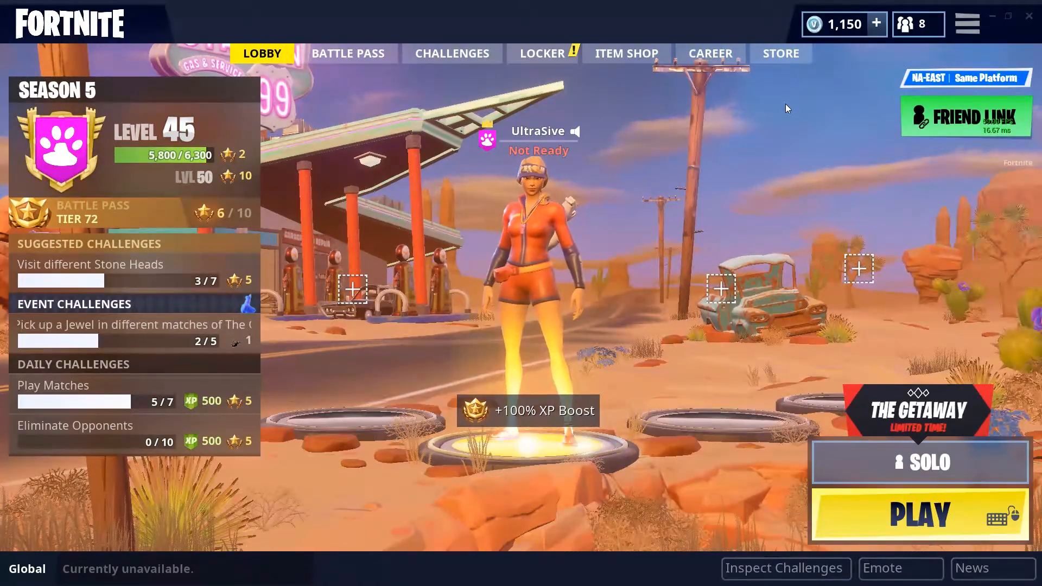
Step: Start a match from the lobby, switch weapons and harvest wood from a tree
{"action": "left_click", "coordinate": [918, 513]}
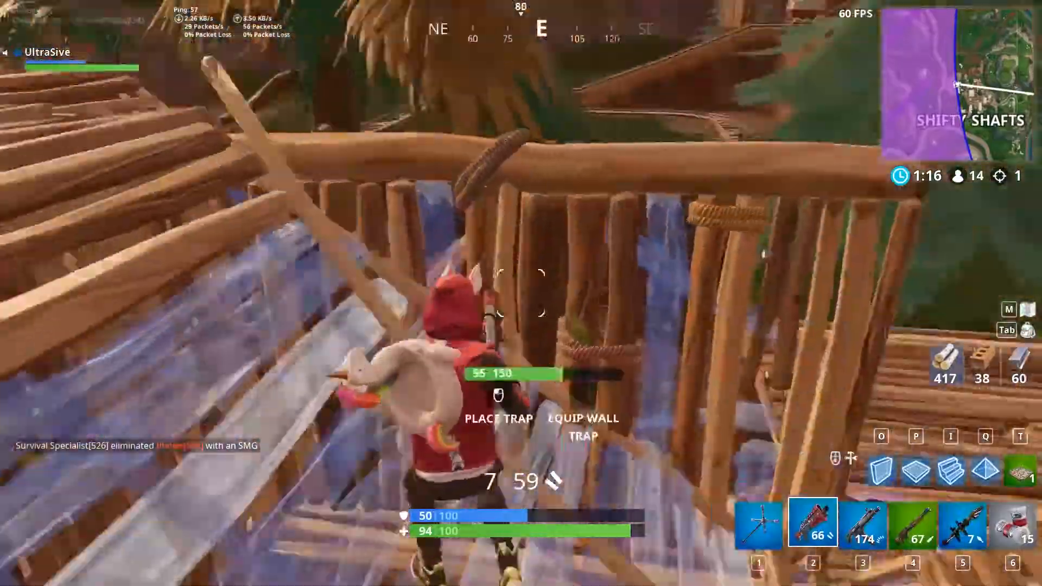
{"action": "key", "text": "3"}
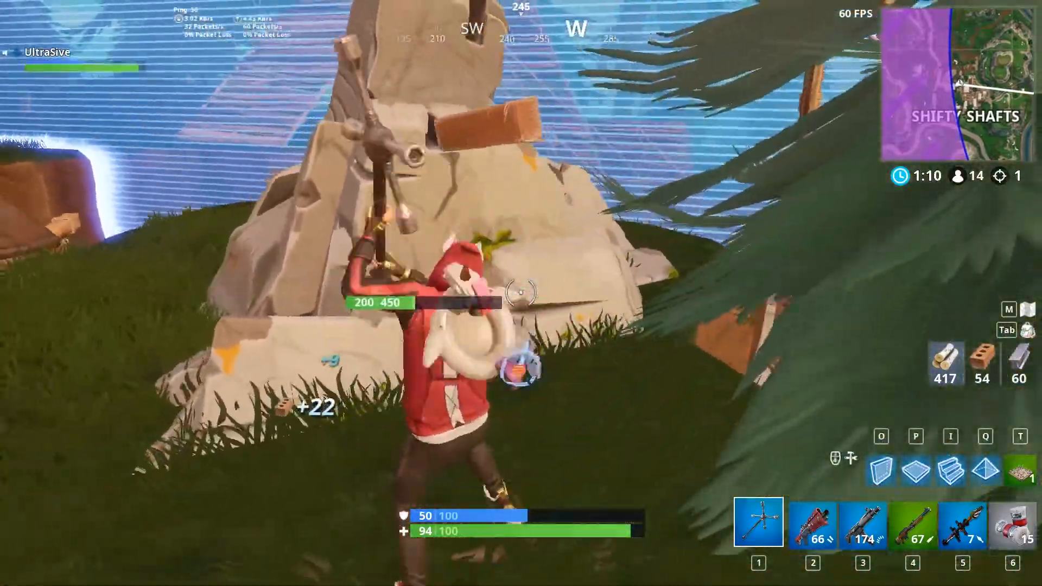
{"action": "key", "text": "5"}
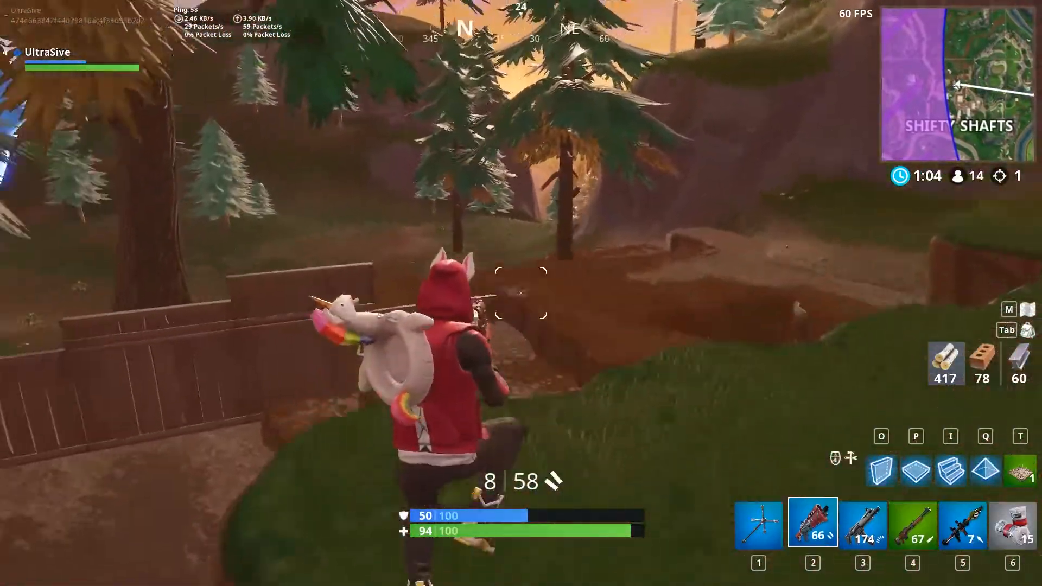
{"action": "key", "text": "1"}
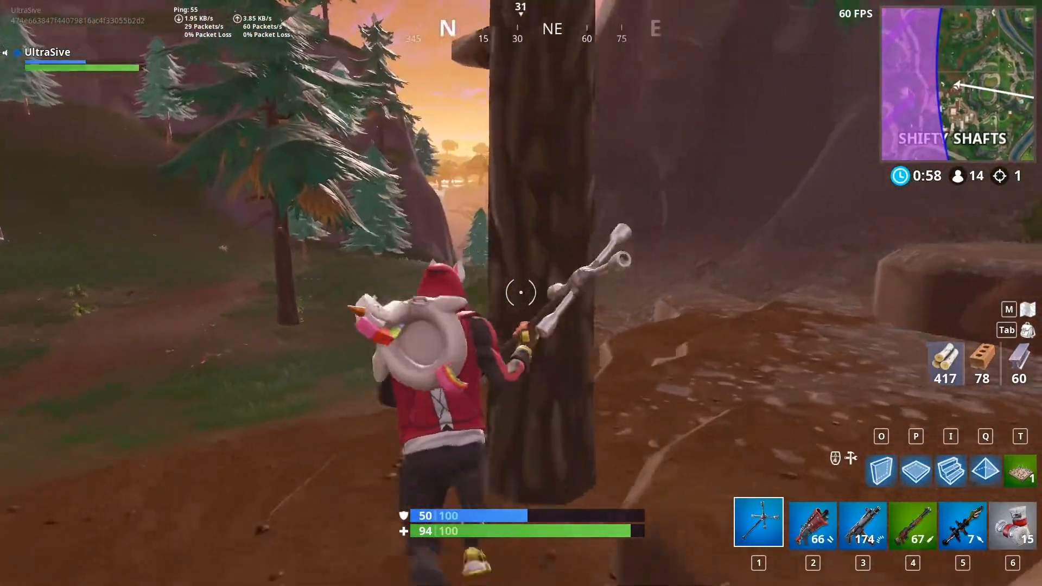
{"action": "left_click", "coordinate": [521, 293]}
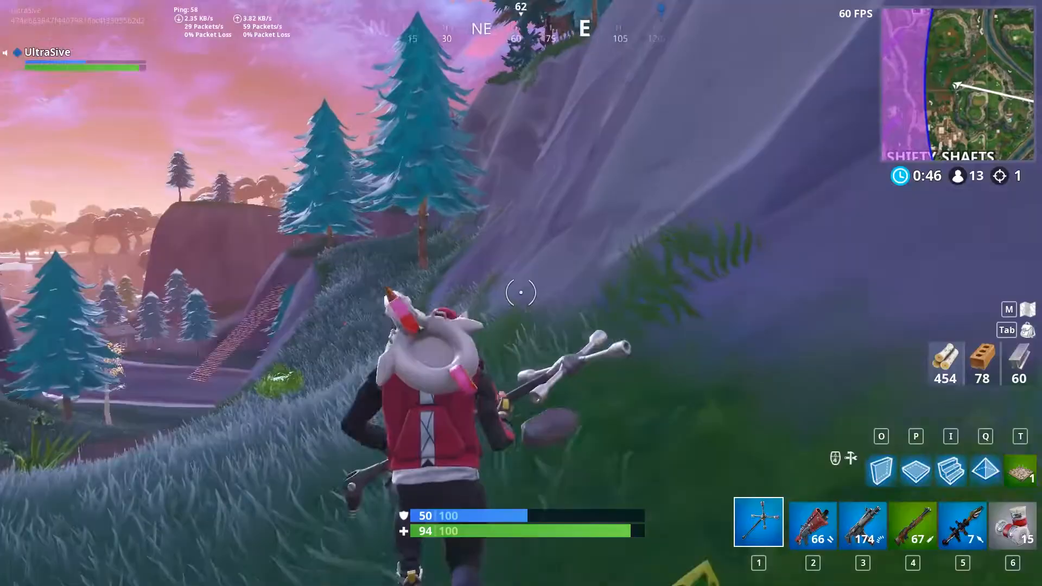
Step: Check the map, run across it at 60 FPS and build stairs up the hillside
{"action": "key", "text": "m"}
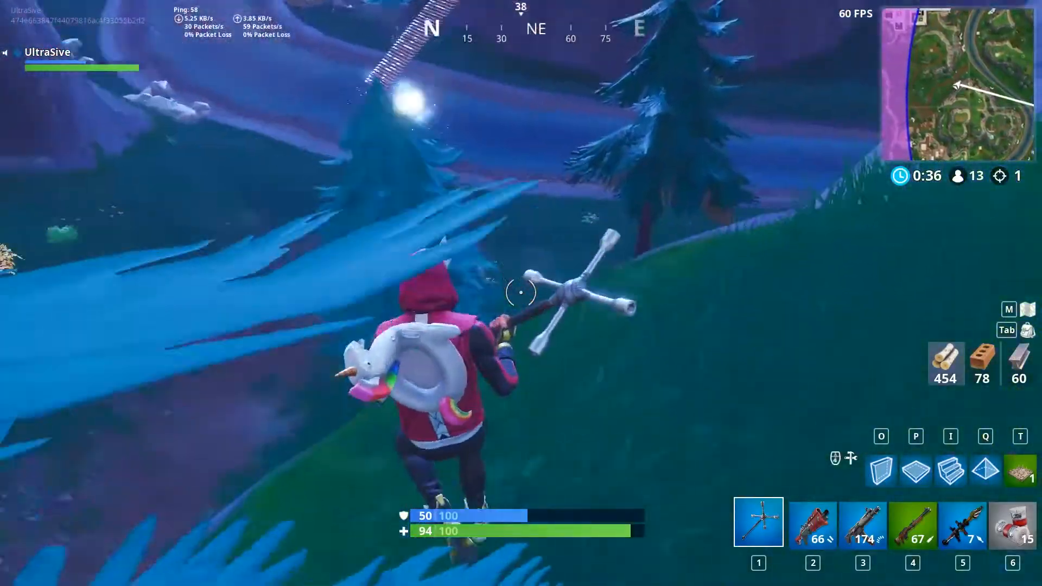
{"action": "key", "text": "2"}
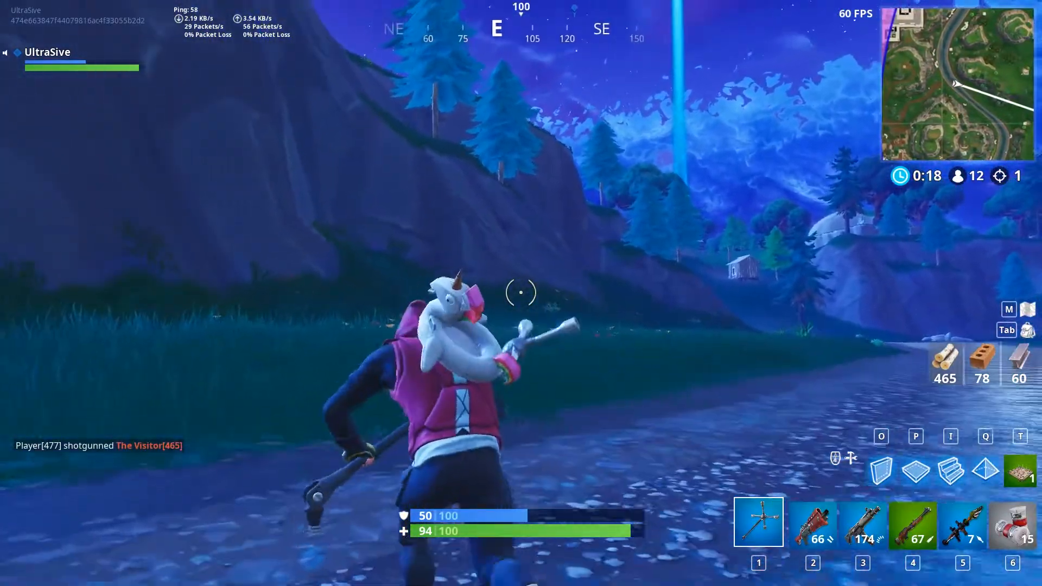
{"action": "key", "text": "2"}
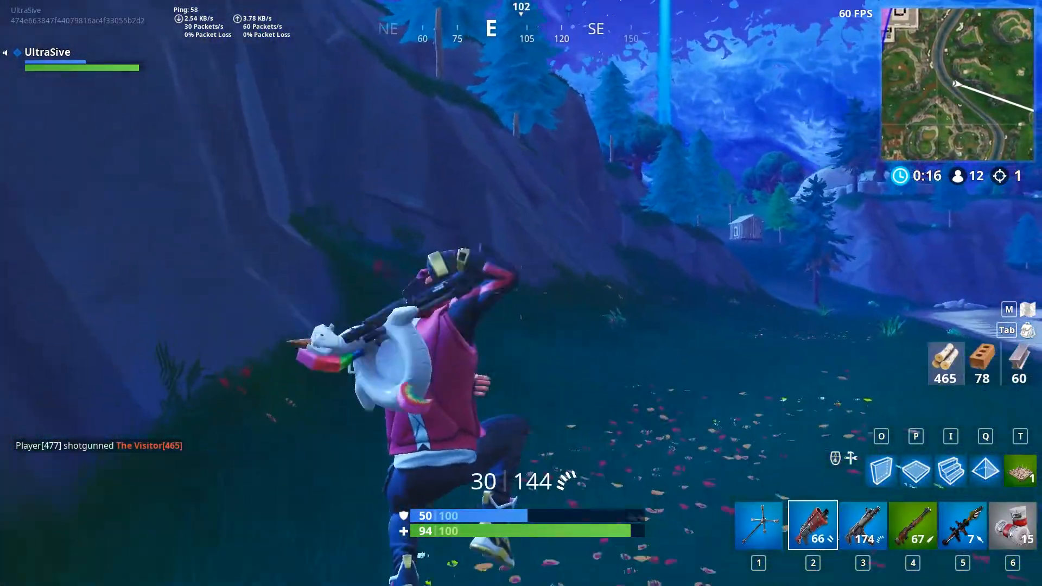
{"action": "key", "text": "1"}
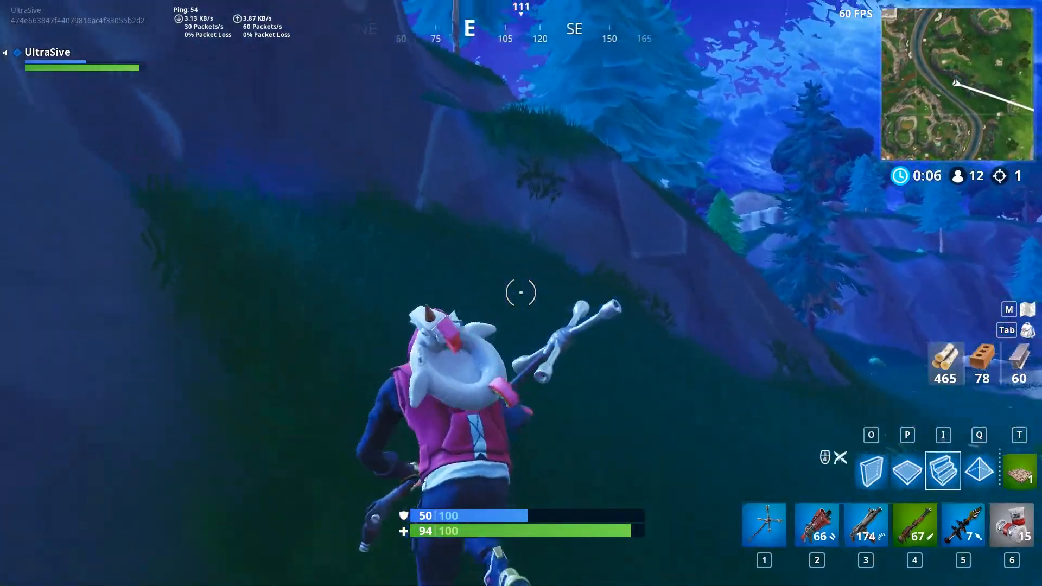
{"action": "key", "text": "2"}
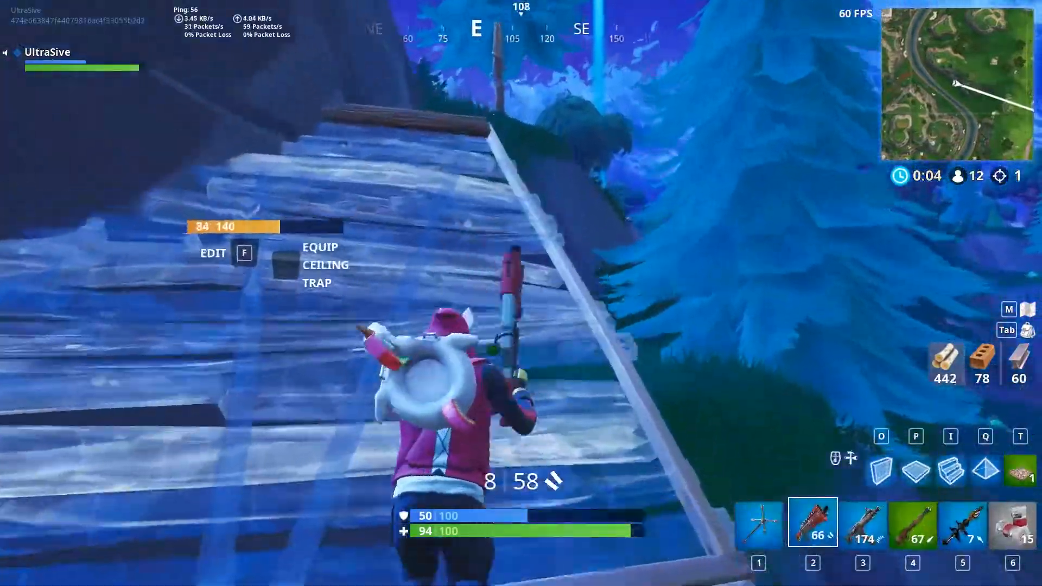